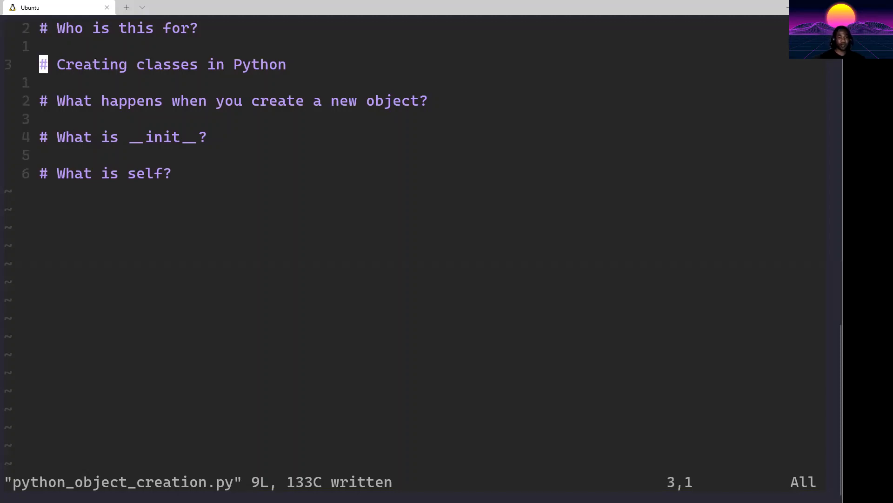
Step: Write a """ note listing Book with title, author_names and pub_year, then begin a new line
type("\"\"\"")
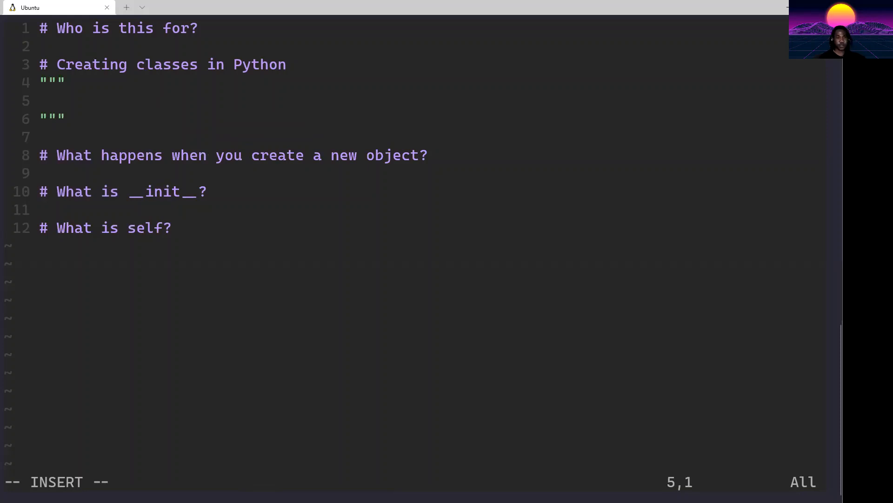
type("Book")
type("-")
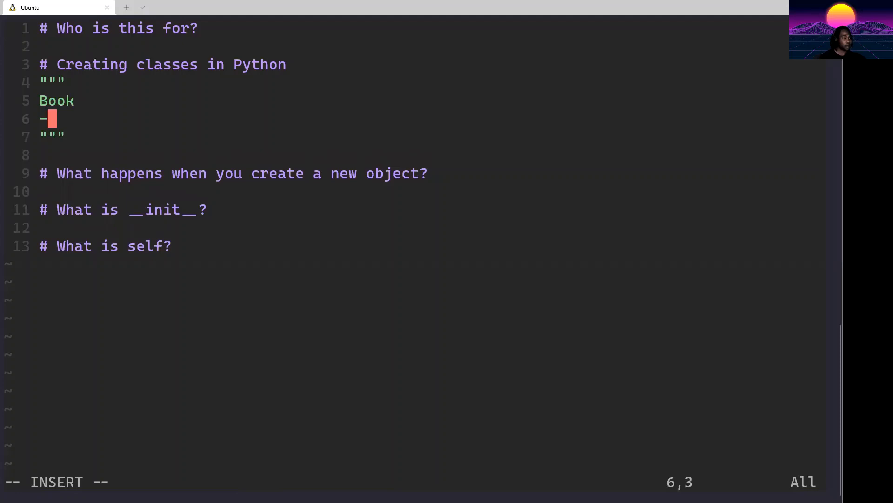
type("title")
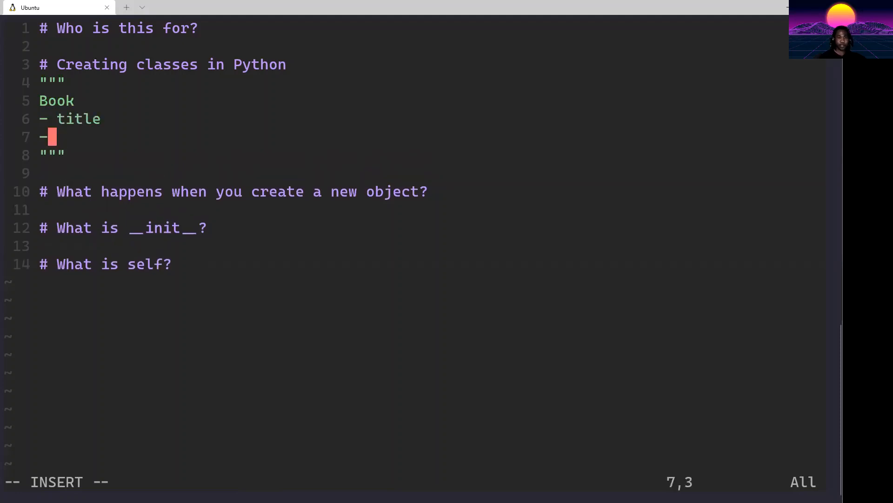
type("authors")
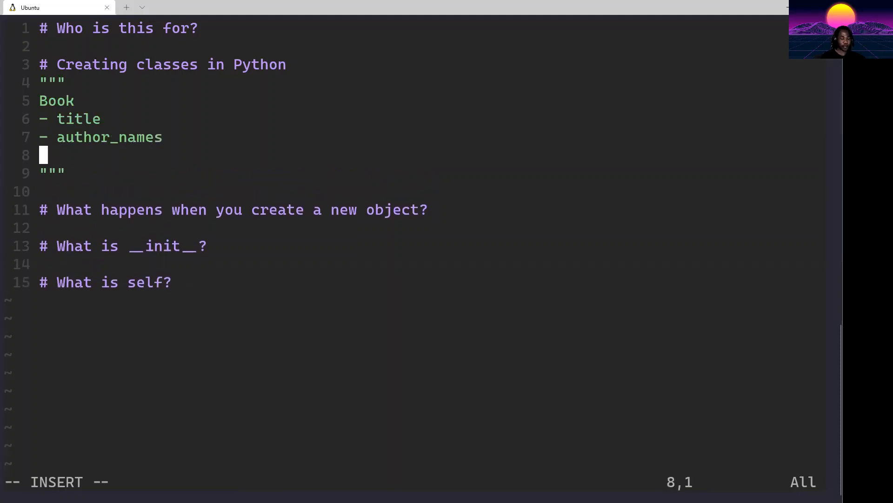
type("-")
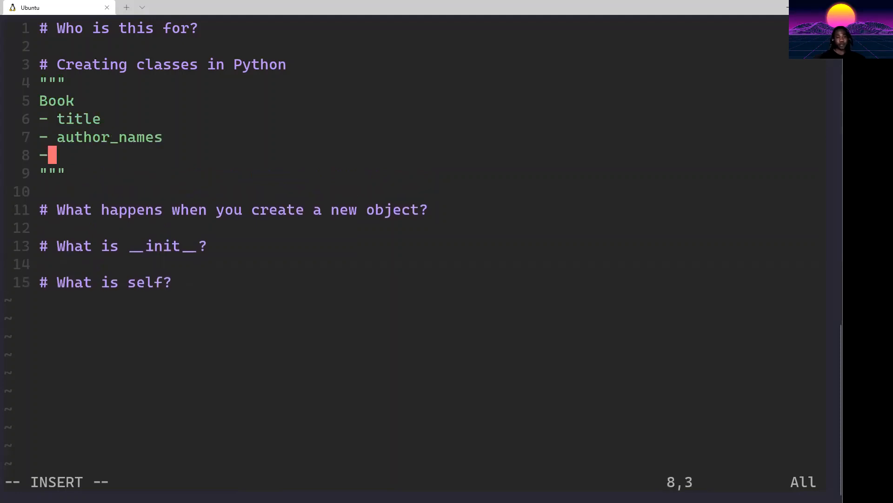
type("publi")
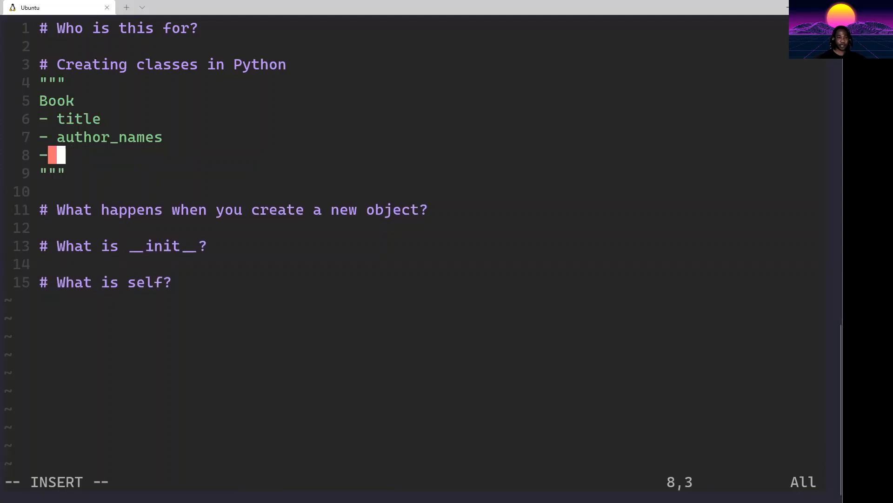
type("pub_year")
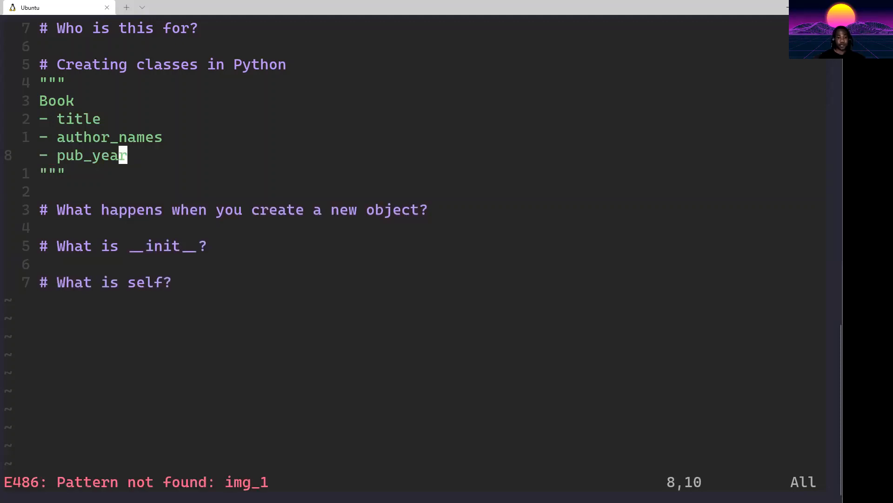
key("o")
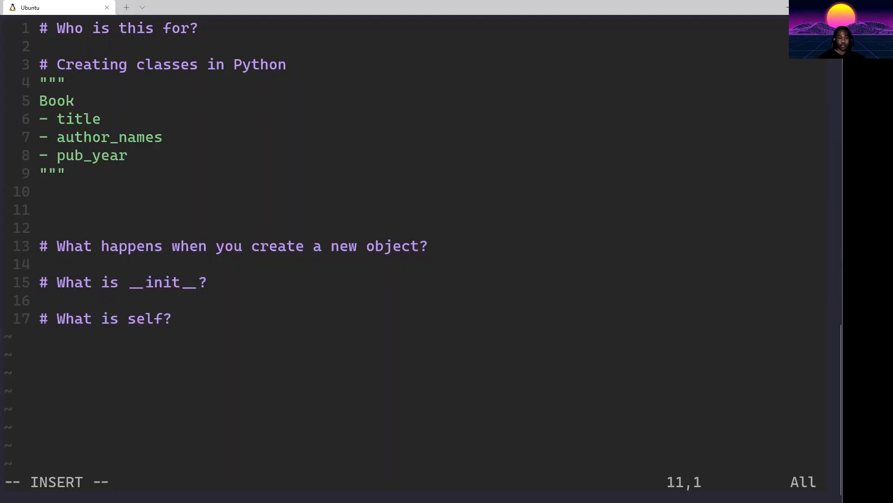
Step: Declare class Book with def __init__(self, title, author_names, pub_year)
type("class Book:")
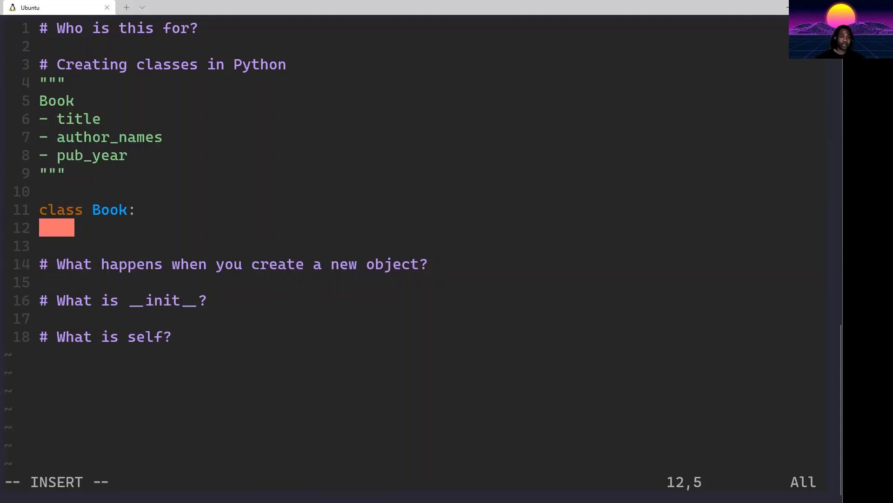
type("def __init_")
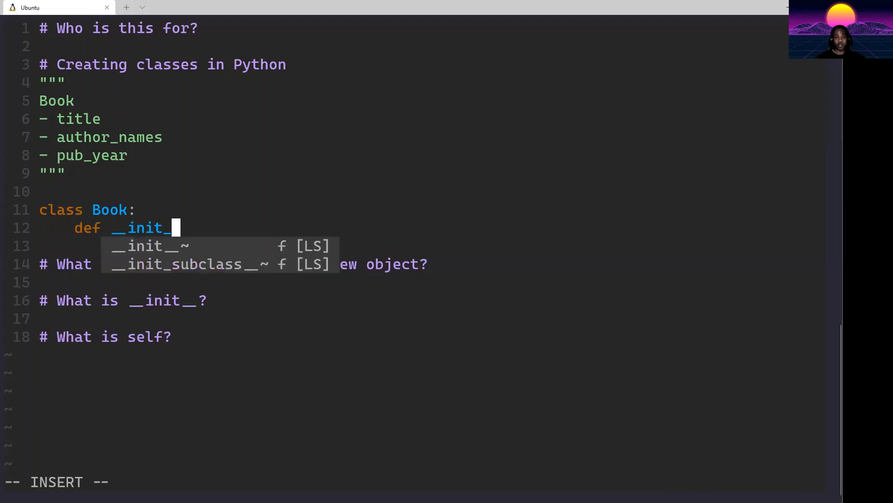
type("__(self,")
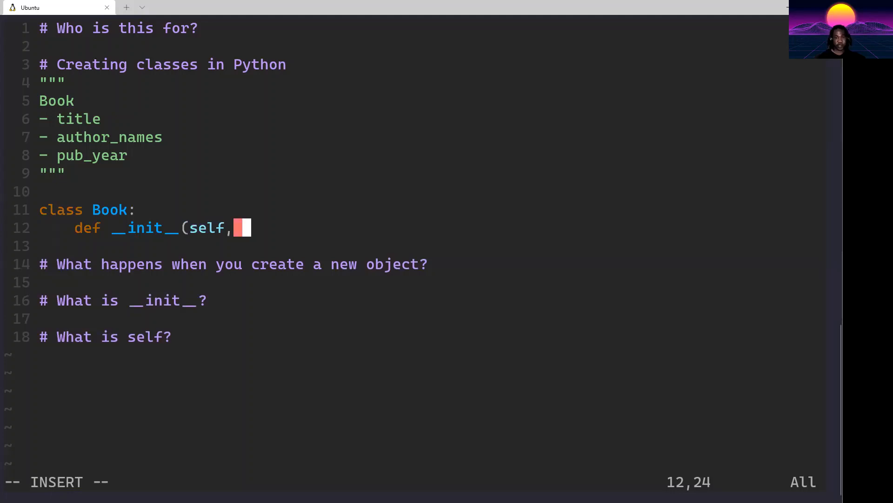
type("title,")
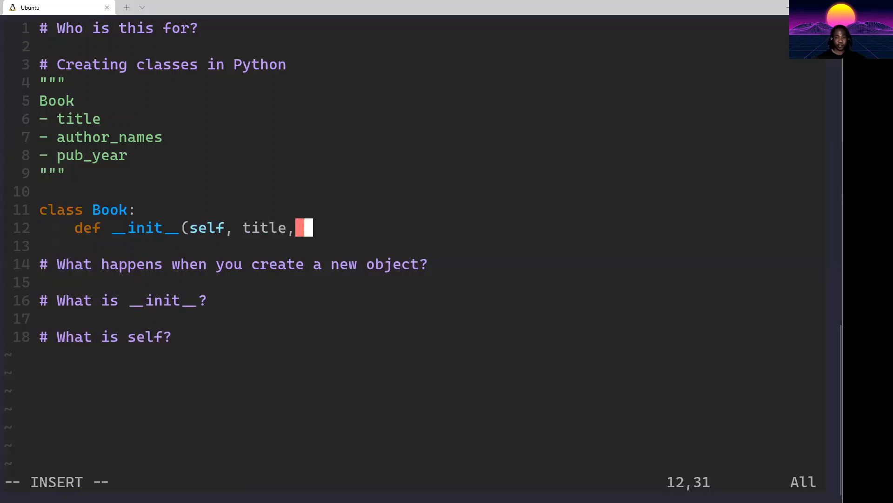
type("author_names,")
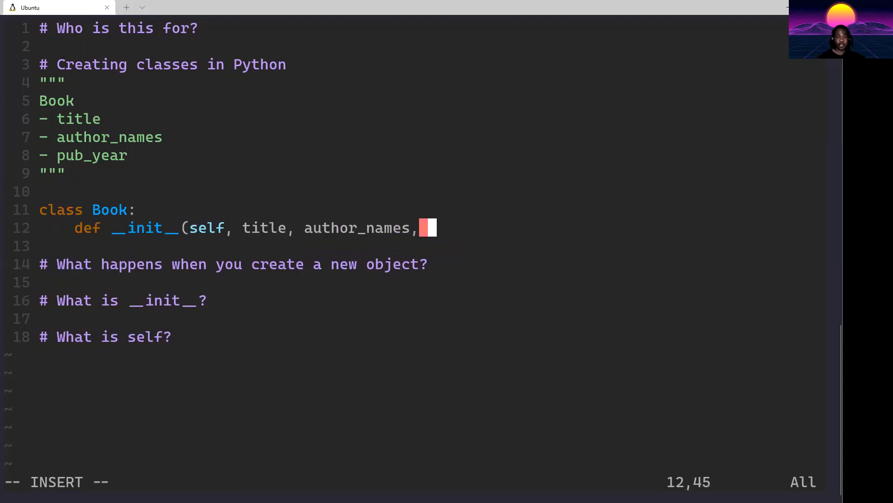
type("pub_year):")
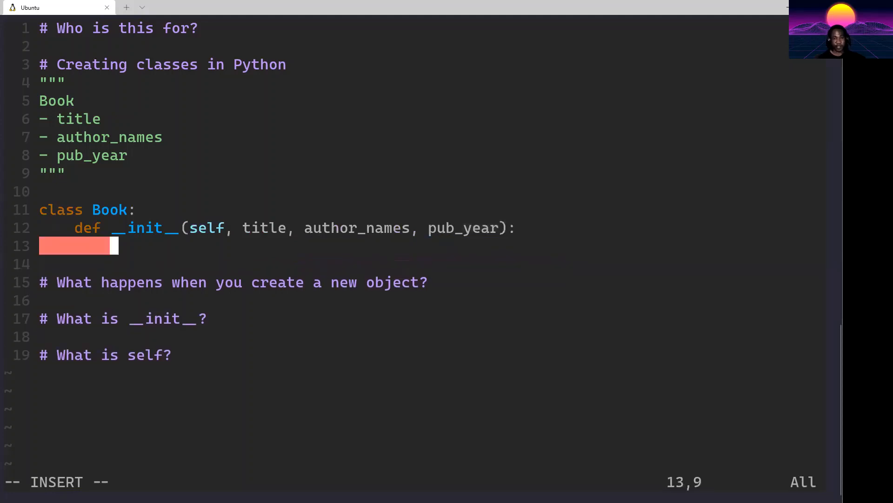
Step: Store title, author_names and pub_year as attributes on self inside __init__
type("se")
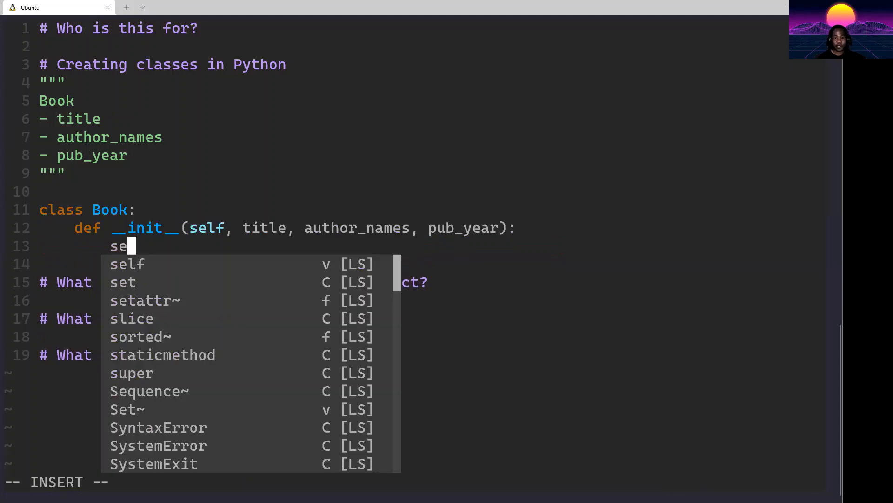
type("lf")
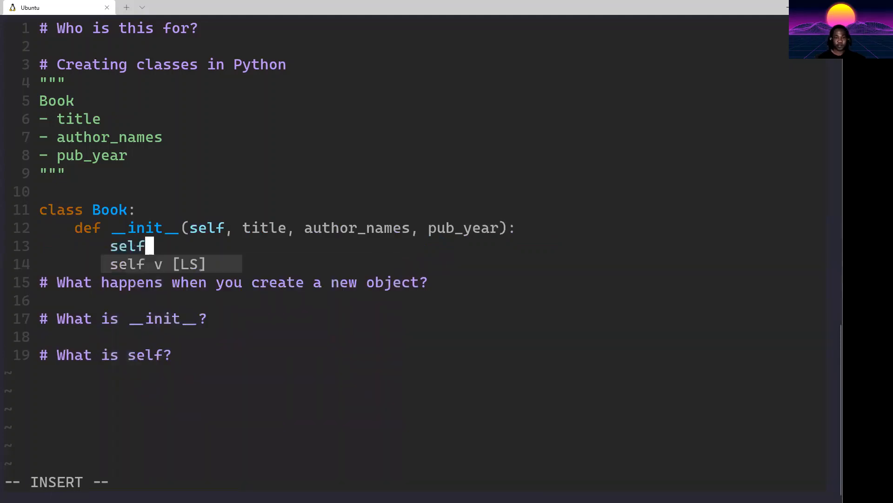
type(".title = title")
type("sel")
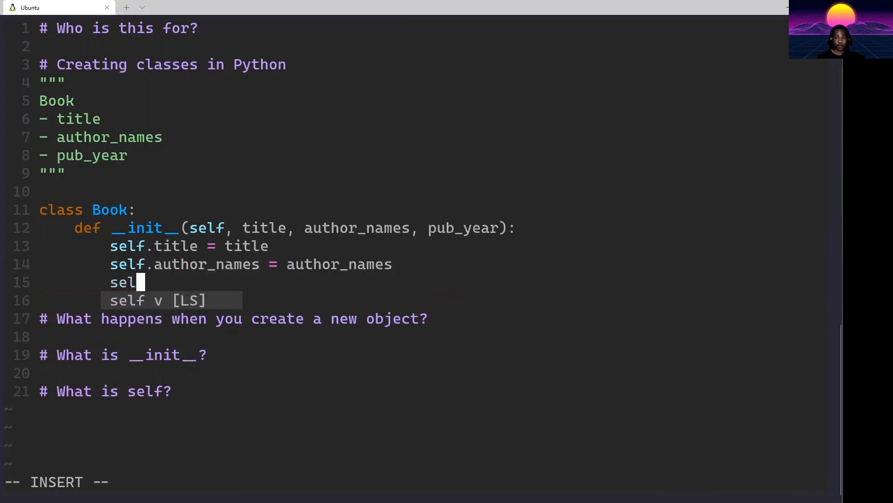
type(".pub_year = pub_year")
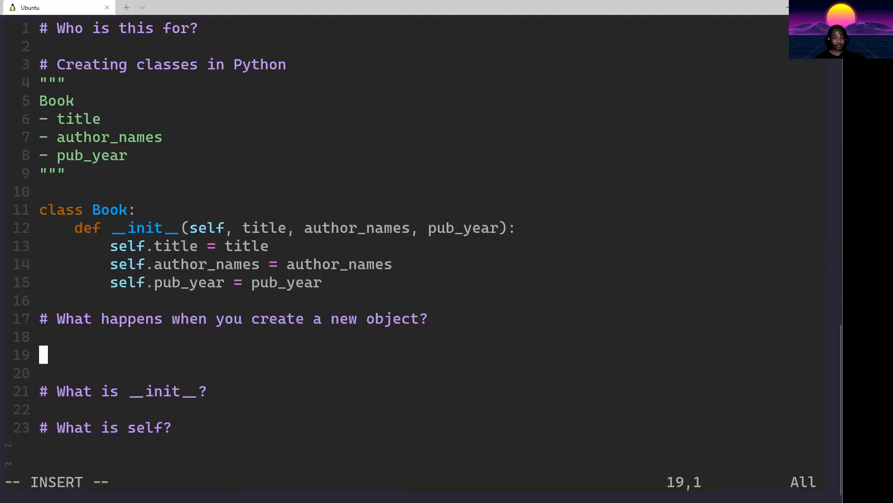
Step: Start ai = Book("Artificial Intelligence", ... ) with the title argument
type("ai =")
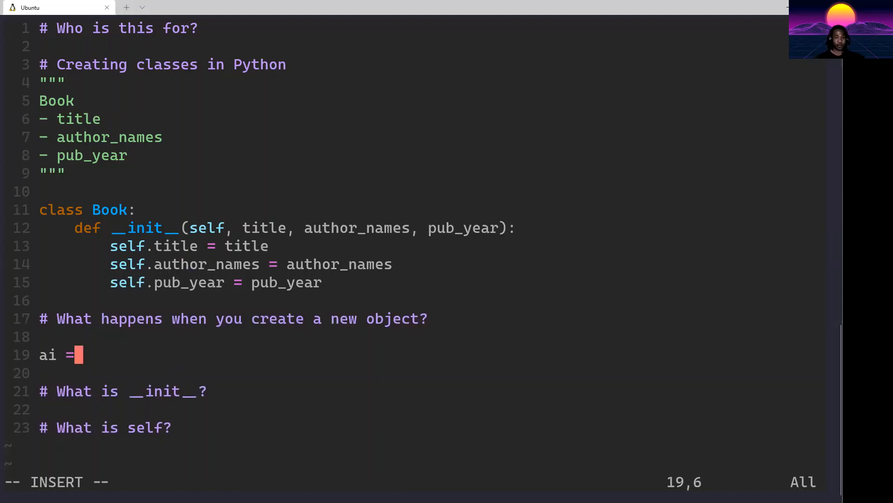
type("Book(")
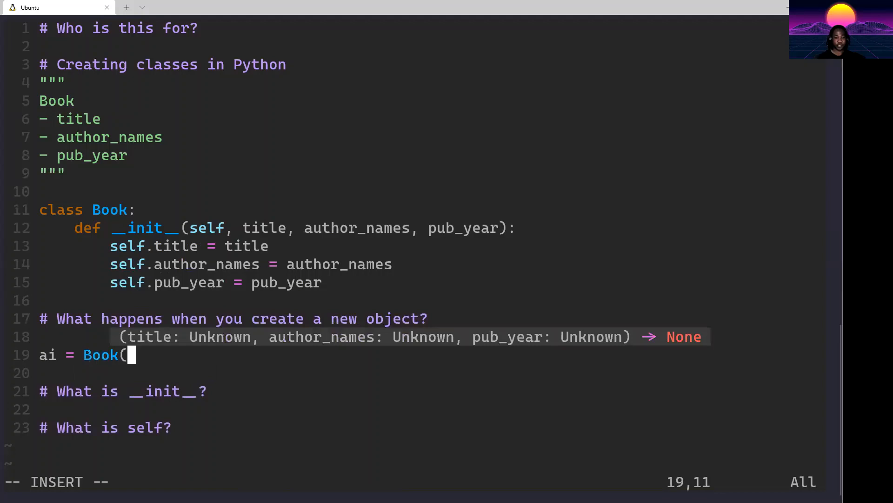
type("\"")
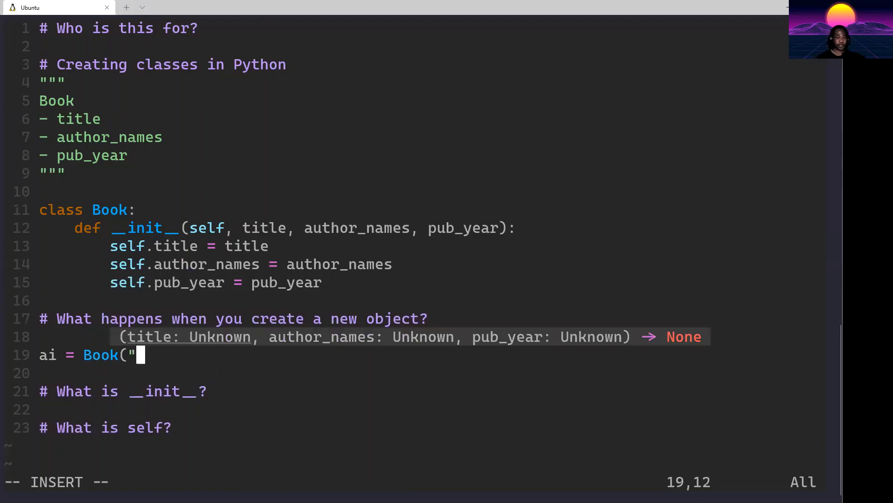
type("Artifici")
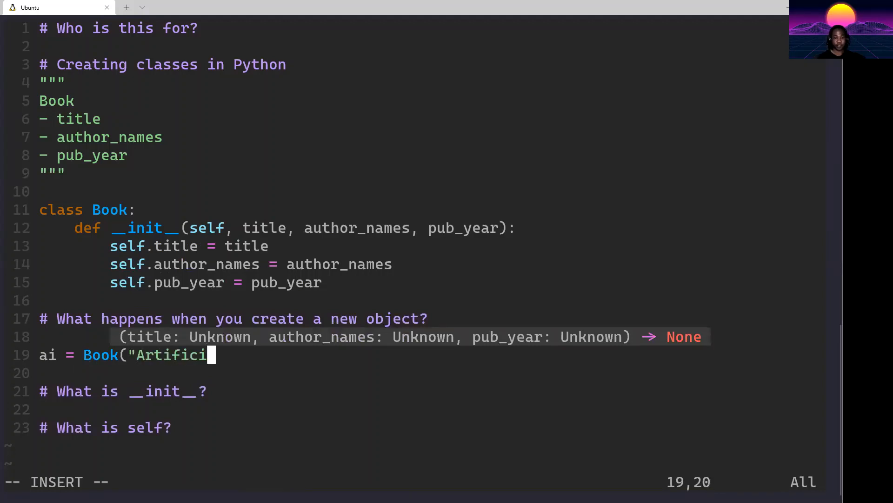
type("al Intel")
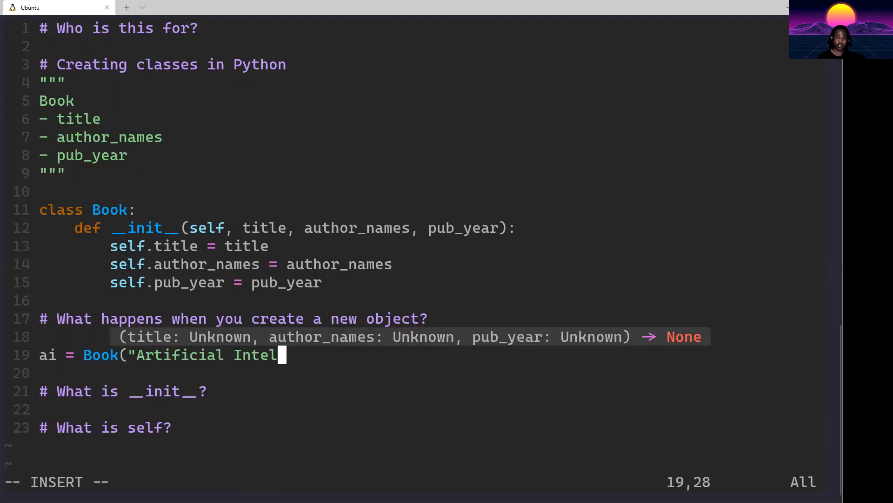
type("ligence")
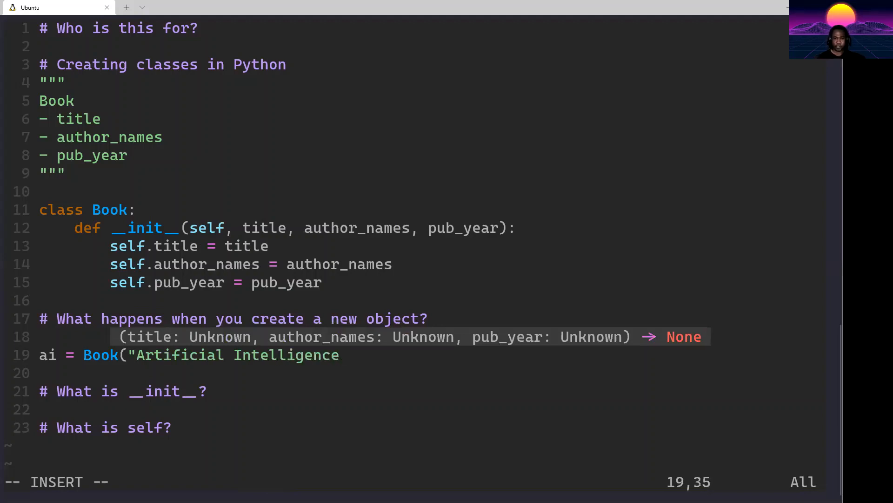
type(", au")
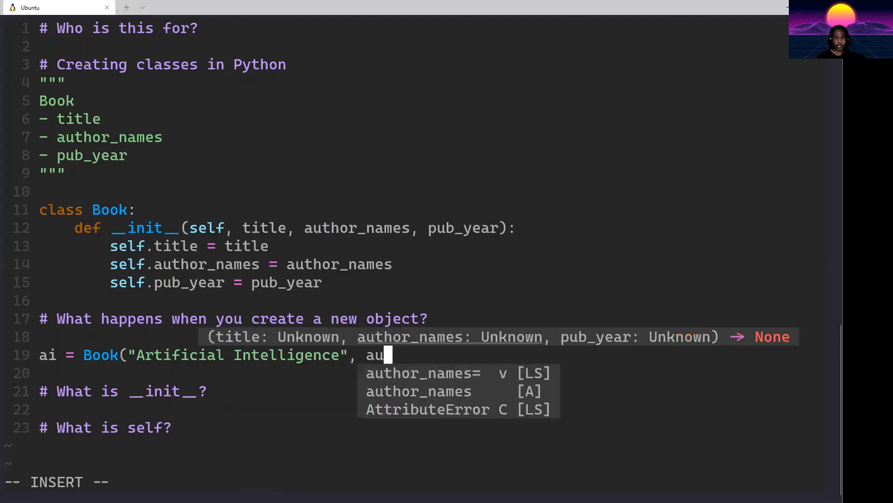
Step: Finish the ai call with authors ["Bobby Bob", "Tommy Tom"] and year 2019, save, and begin new lines
type("[\"")
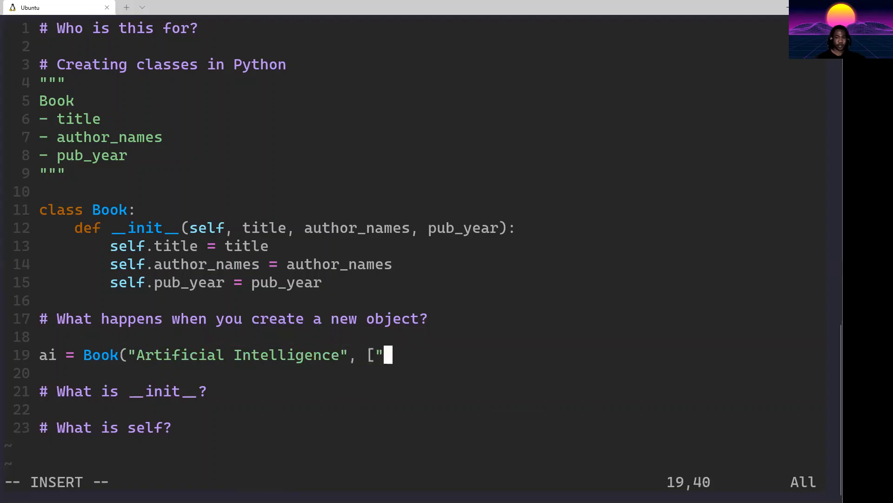
type("Bobby")
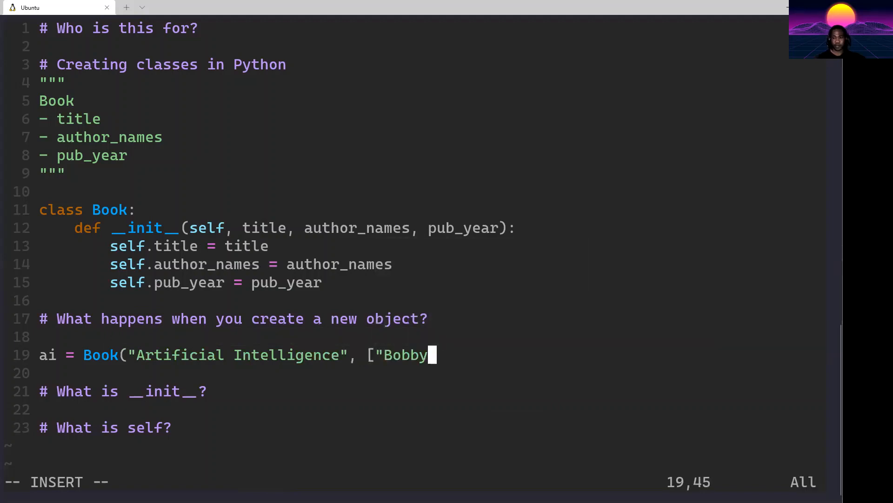
type("Bob\",")
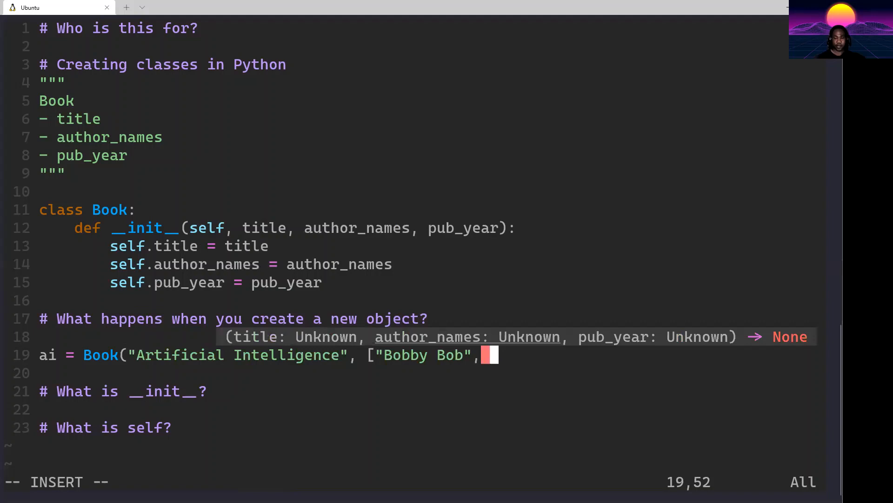
type("\"Tommy")
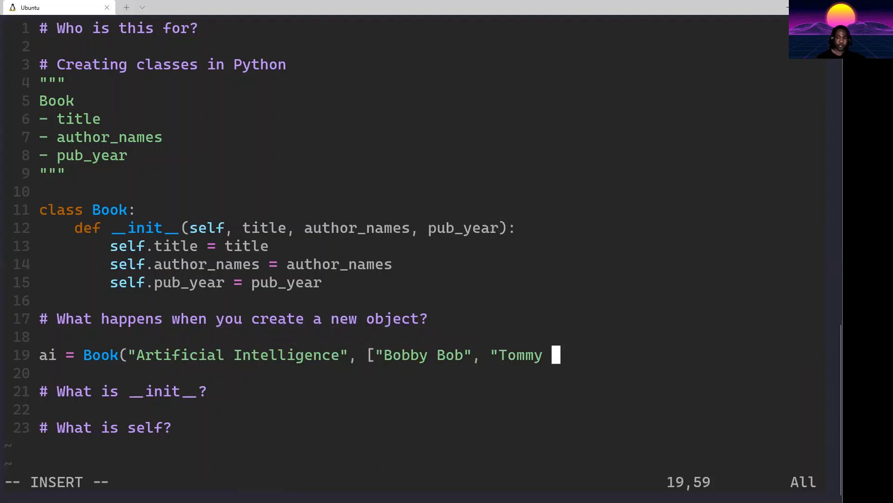
type("Tom\"")
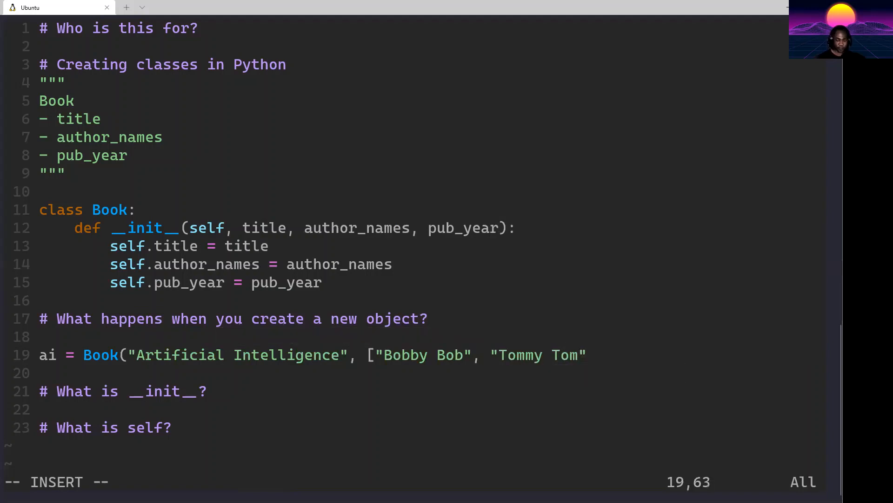
type("],")
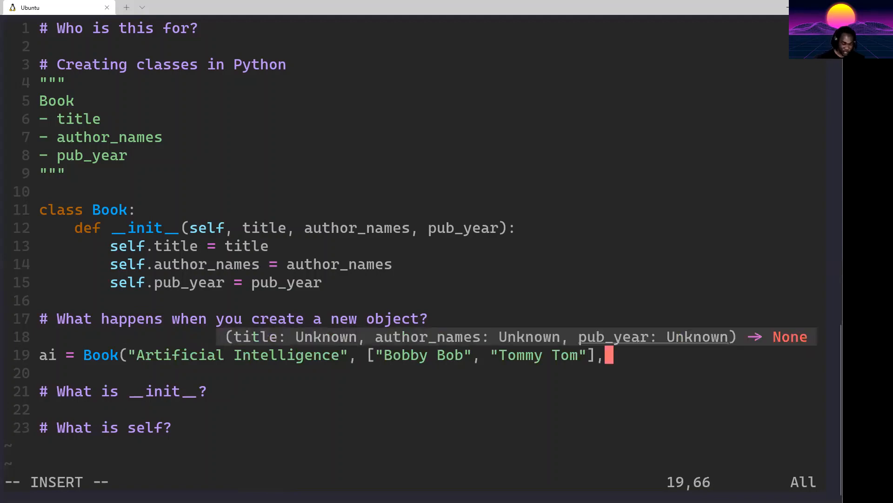
type("20")
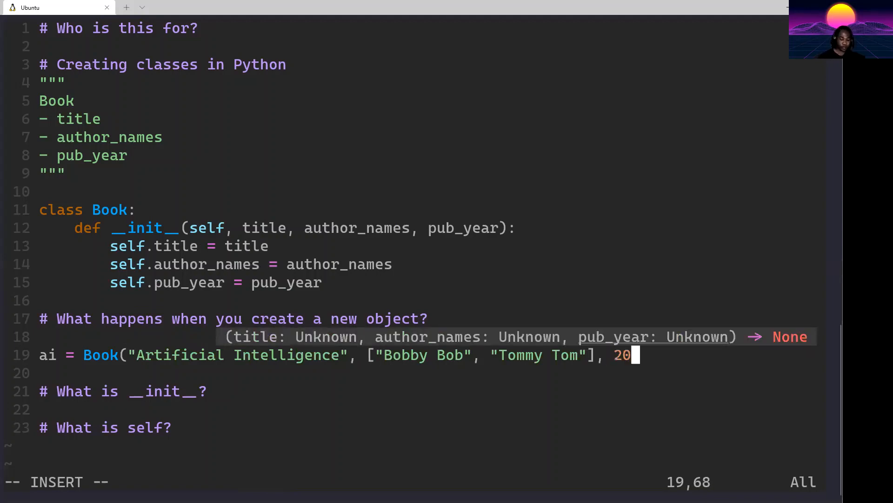
type("13")
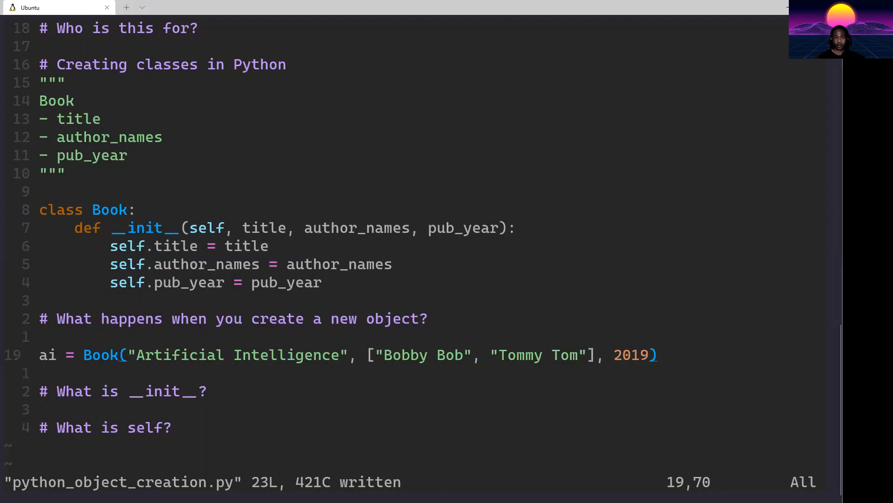
key("o")
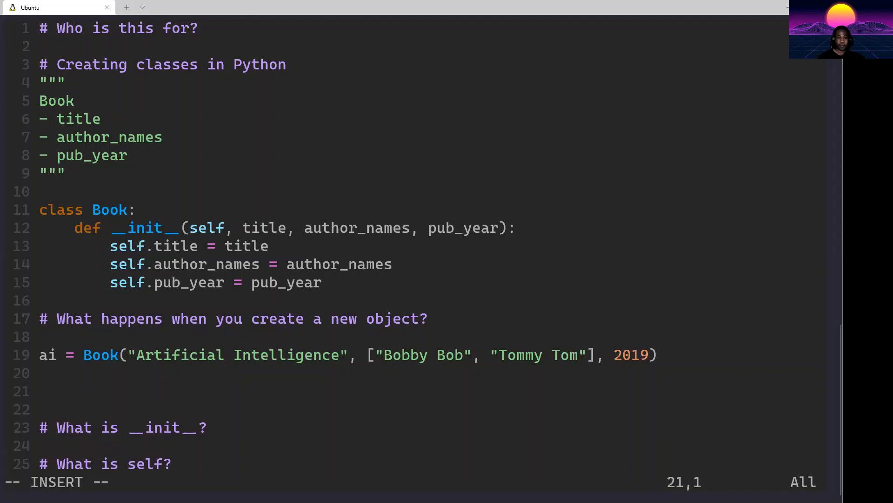
Step: Start bi_in_context = Book("Business Intelligence in Context" ...)
type("bi-")
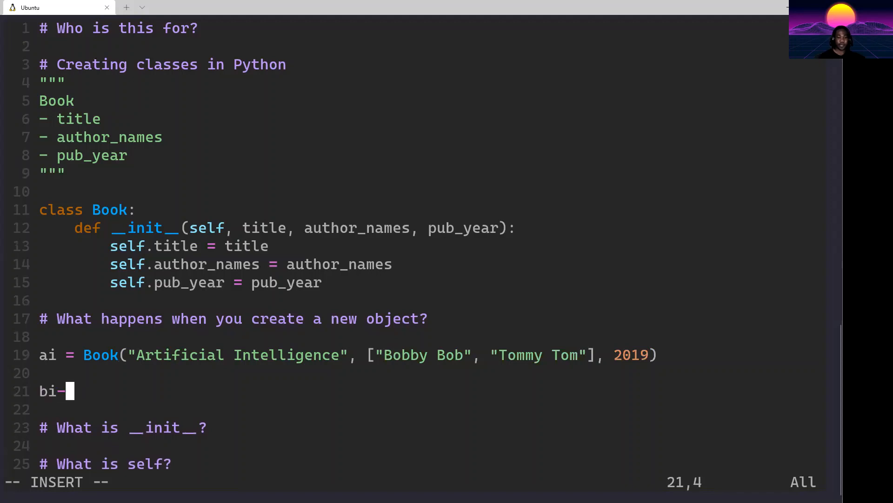
type("_in_context =")
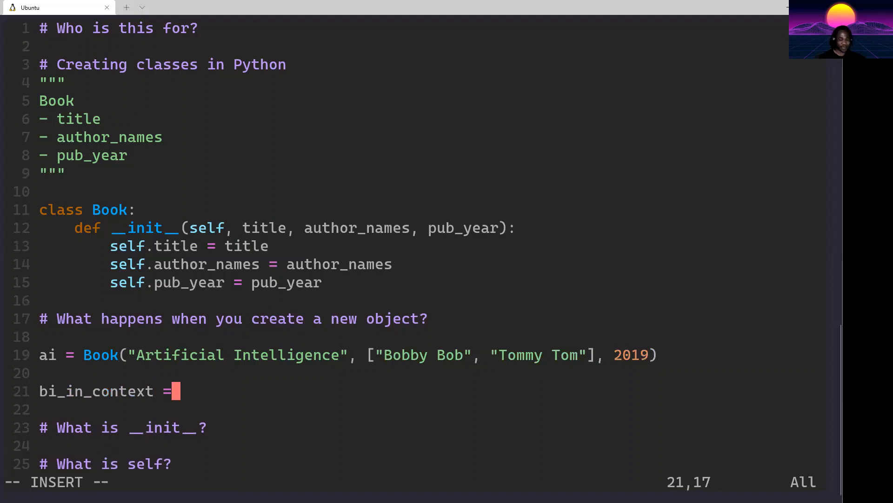
type("Book")
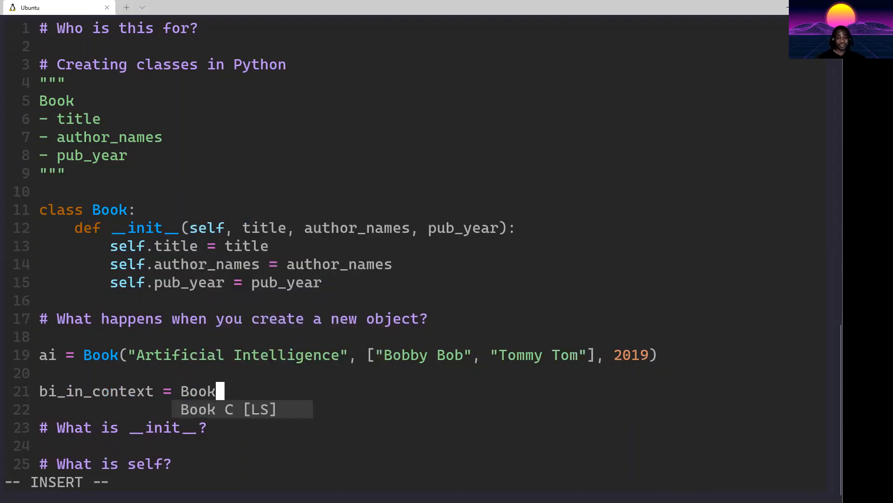
type("(\"")
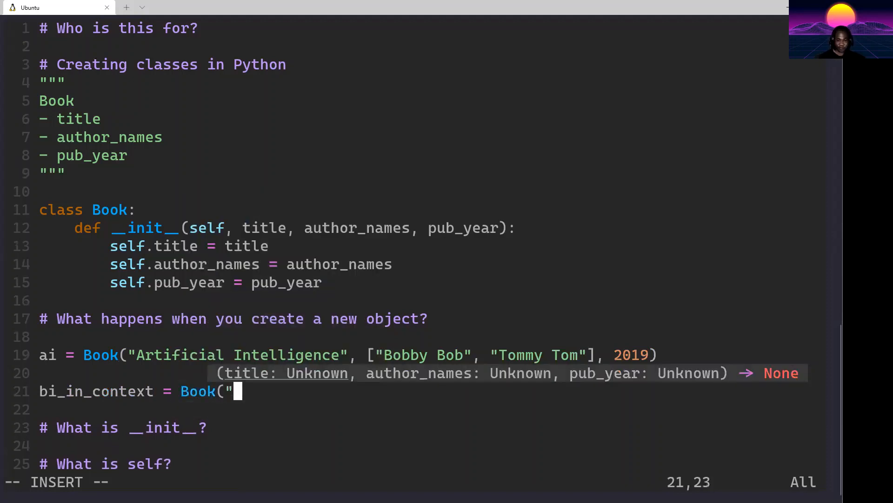
type("Business")
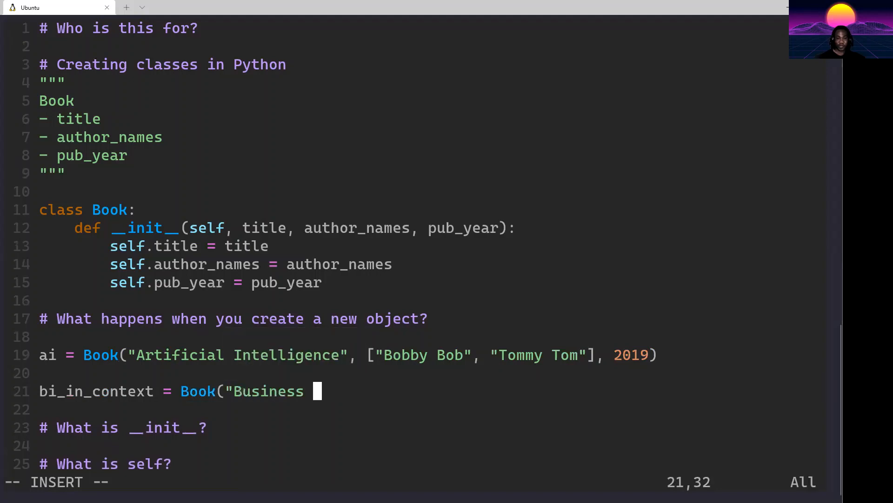
type("I")
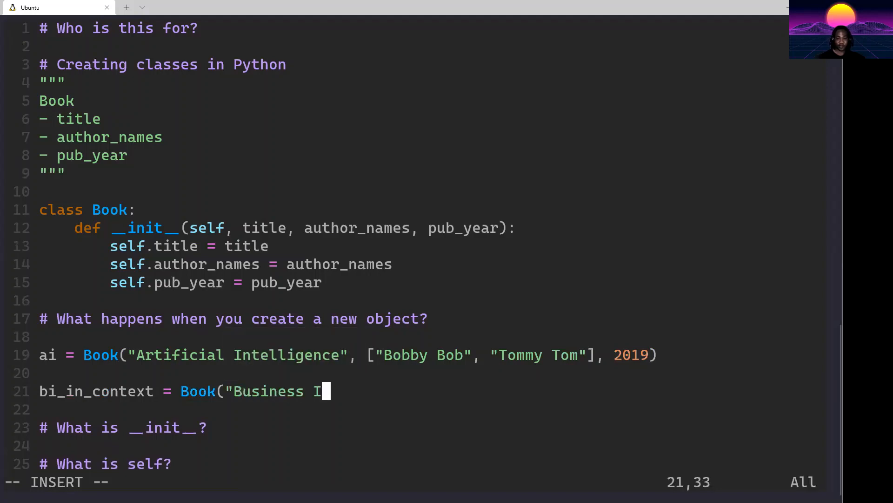
type("ntelligence in")
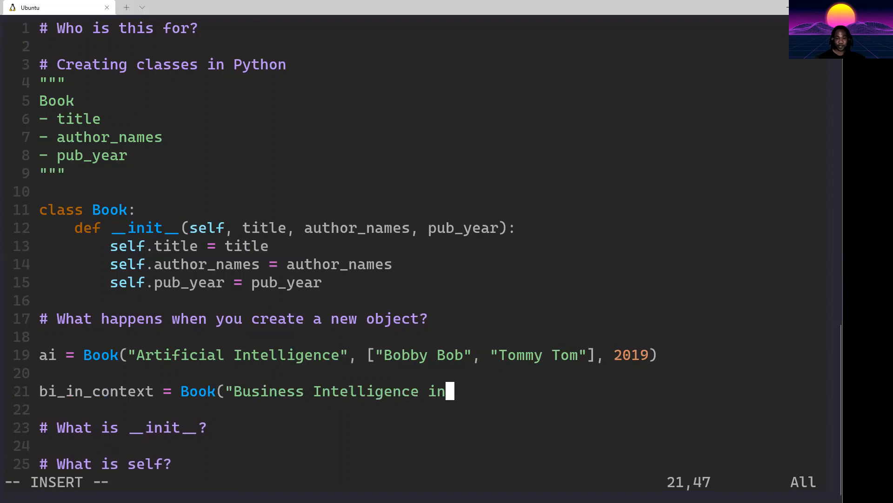
type("Context\"")
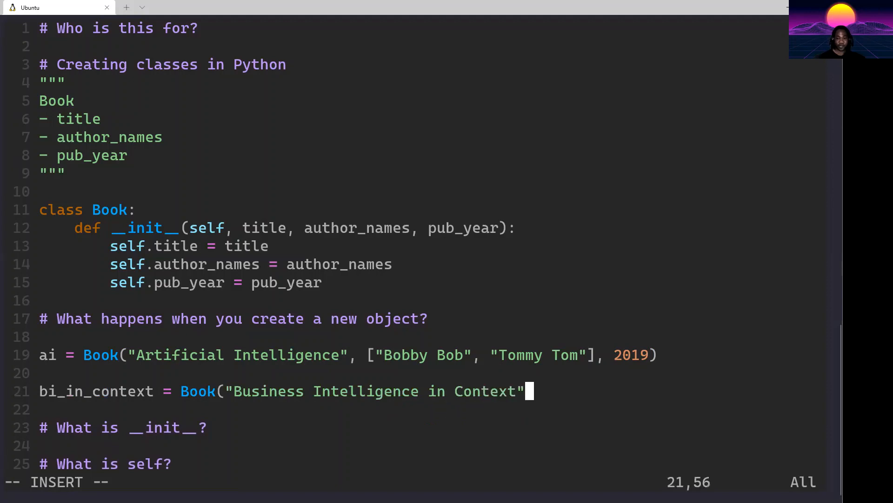
Step: Finish the bi_in_context call with author ["Robby Rob"] and year 2018, and save
type(", [\"")
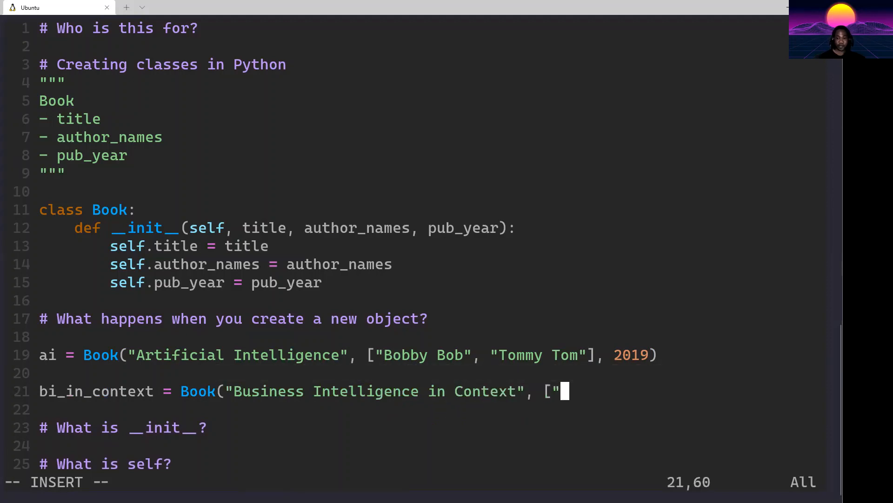
type("Robby")
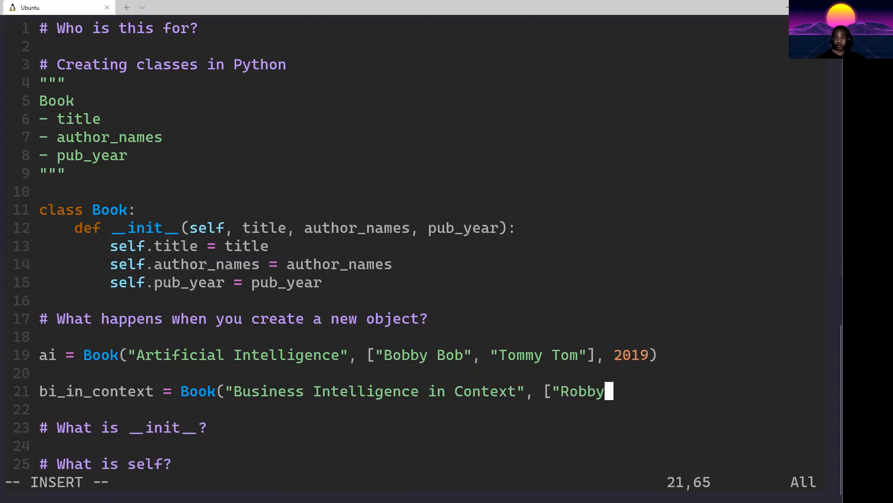
type("Rob\"")
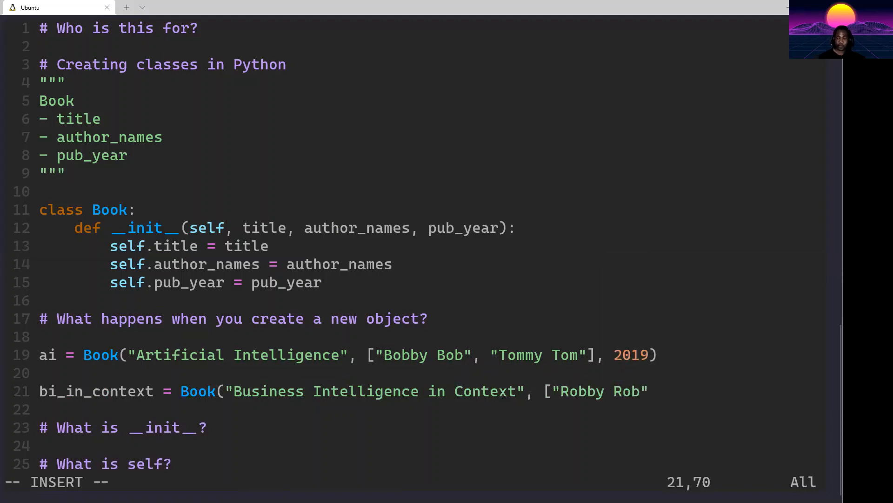
type("].")
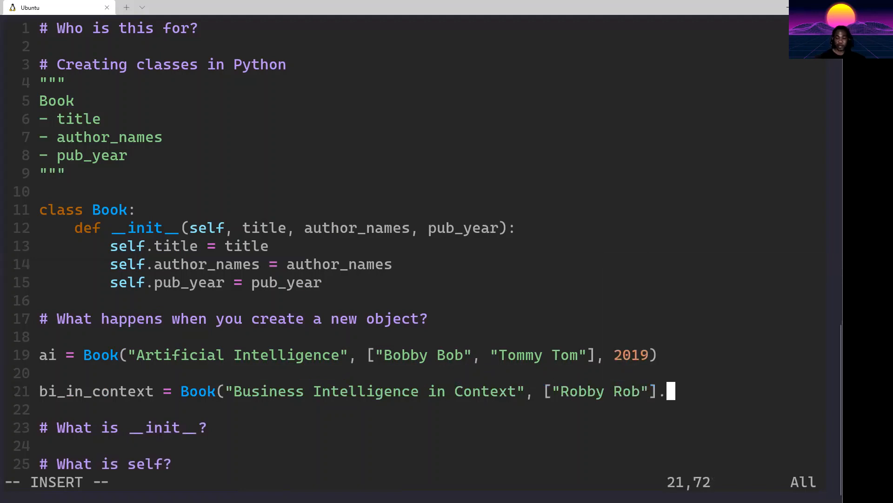
type(",")
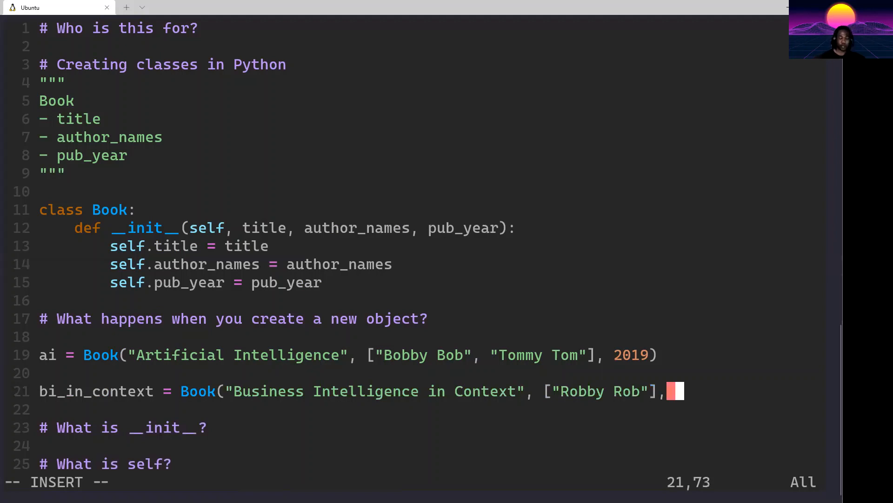
type("2018")
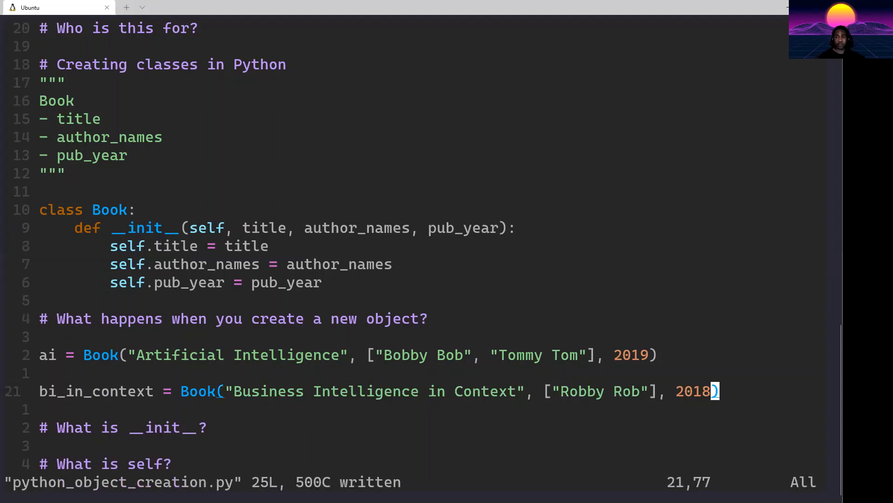
Step: Add print(ai.author_names) below the ai object
type("p")
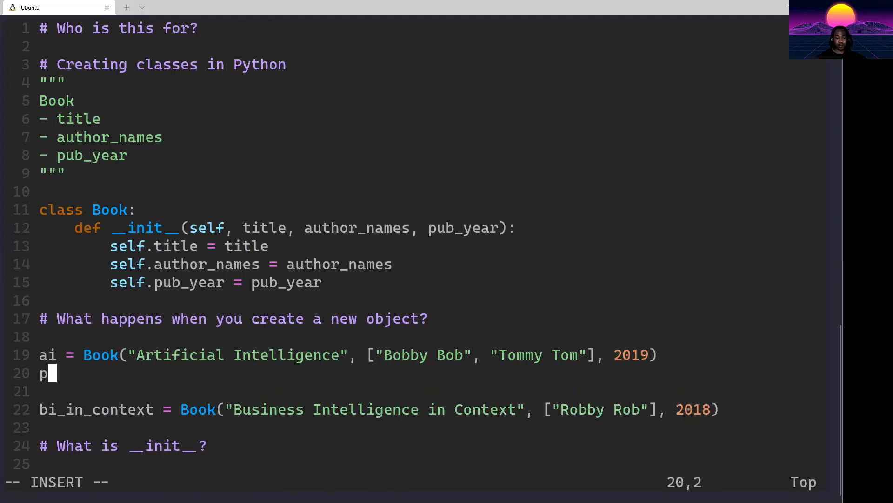
type("rint(a")
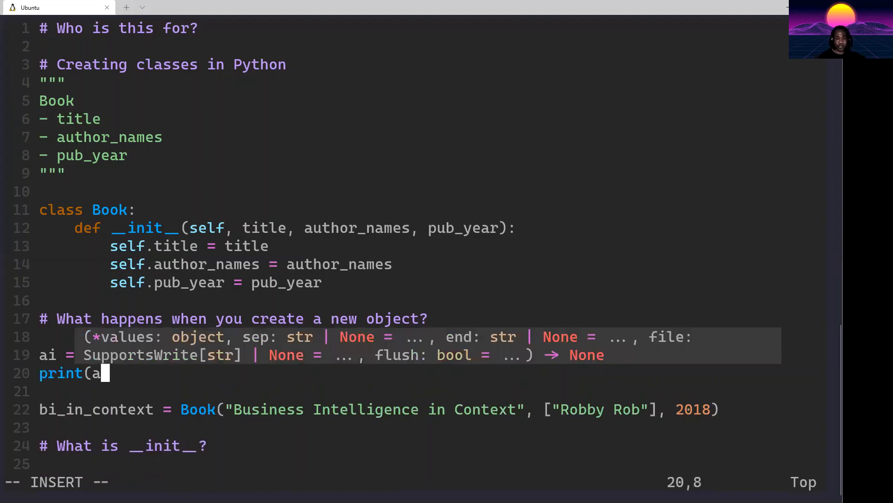
type("i.authr")
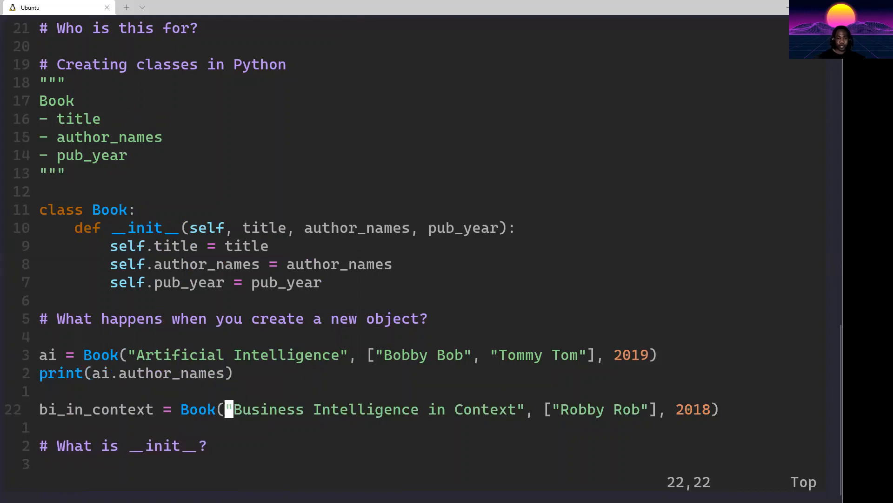
Step: Add print(bi_in_context.title) and print(bi_in_context.pub_year) below bi_in_context
type("print(")
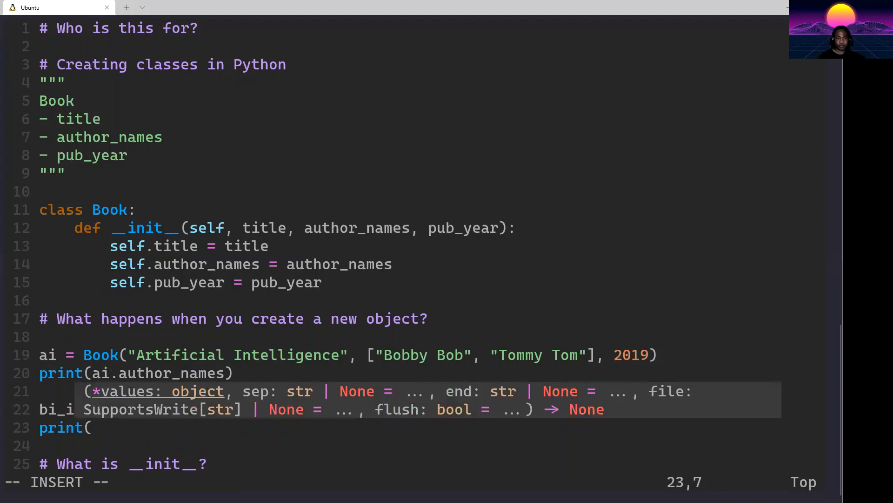
type("bi_in_context.")
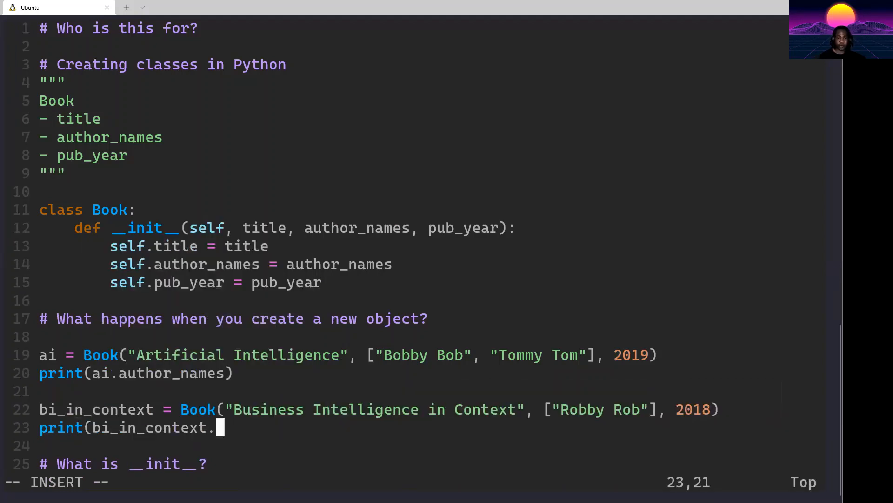
type("title")
left_click(131, 445)
type("print(bi_in_context")
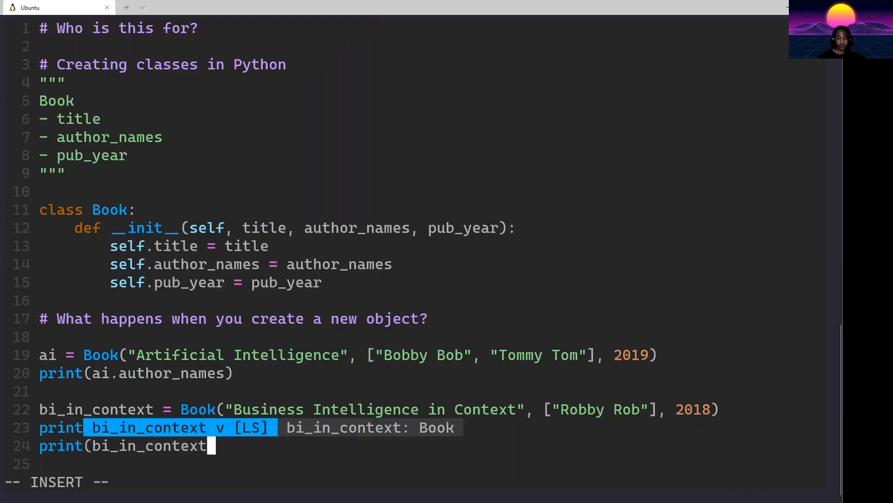
type(".pub_year")
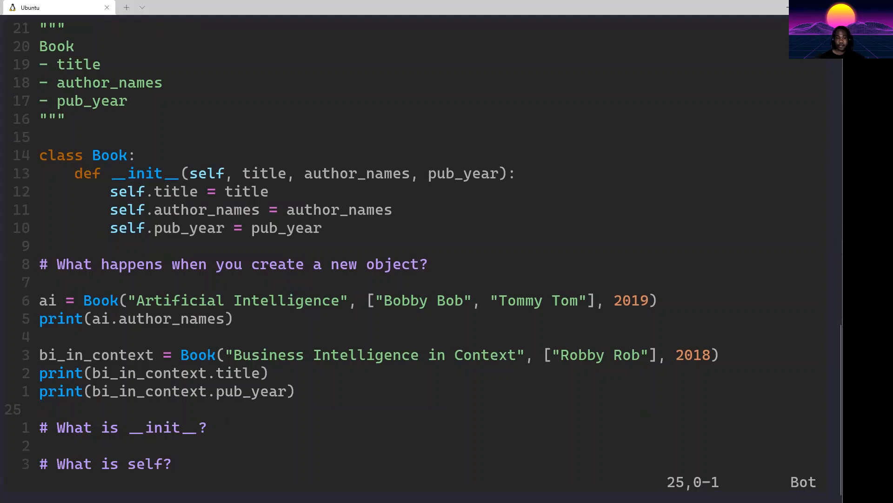
Step: Move through the file and begin a new indented line below __init__ inside Book
left_click(43, 409)
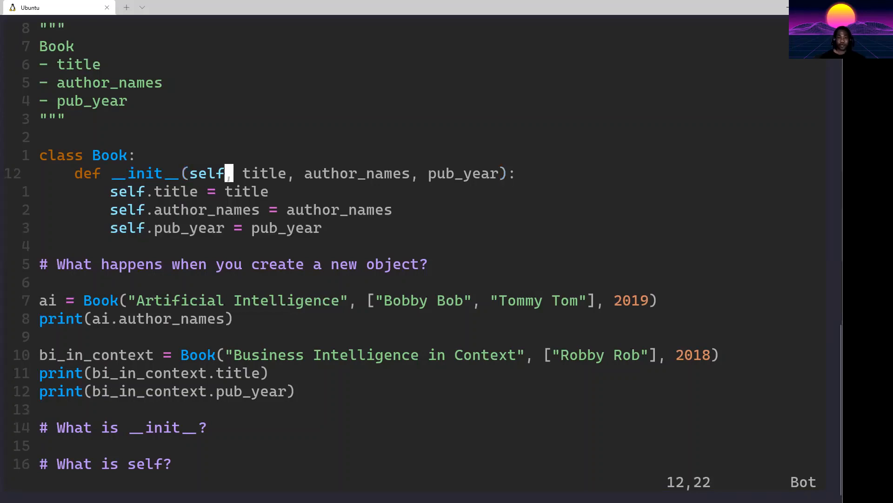
key("v")
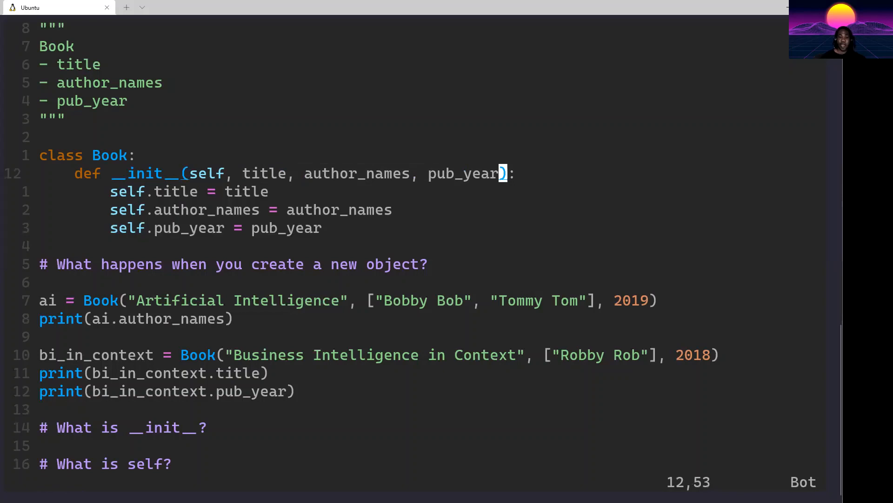
key("Down")
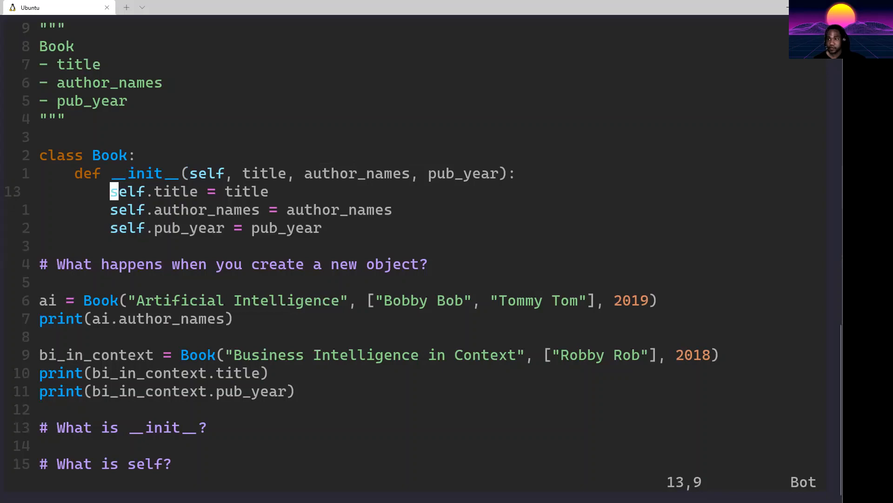
mouse_move(114, 191)
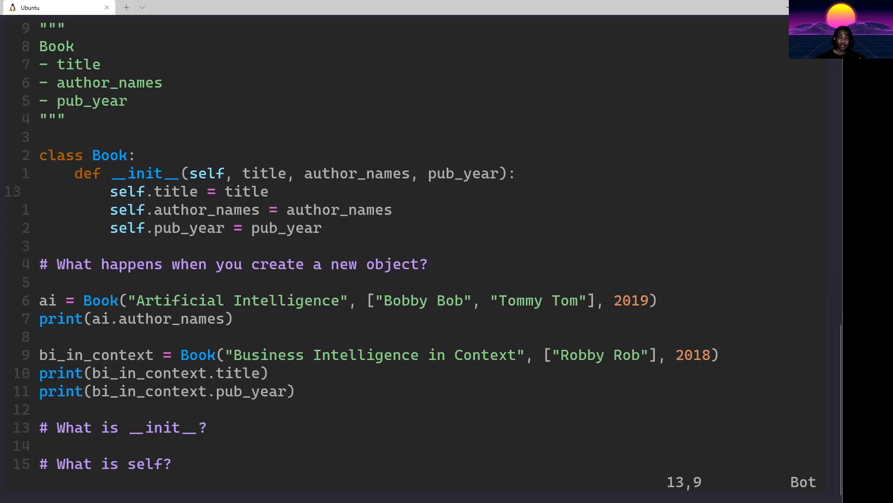
left_click(115, 192)
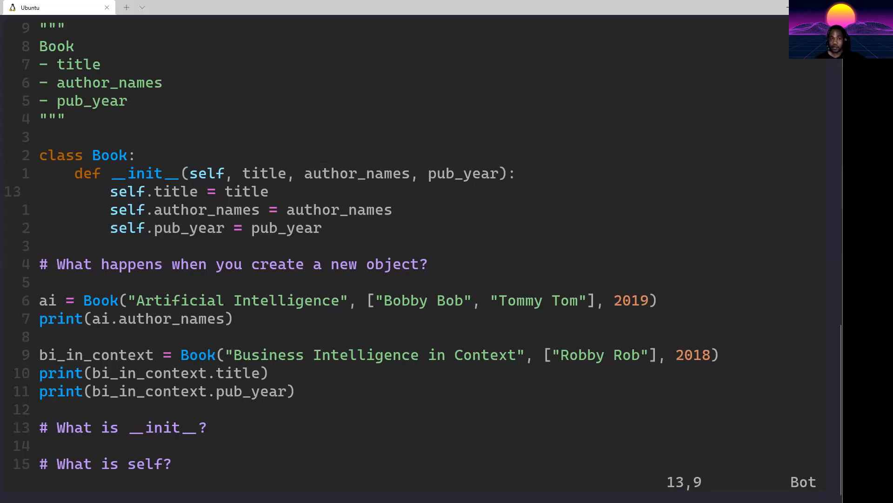
left_click(112, 192)
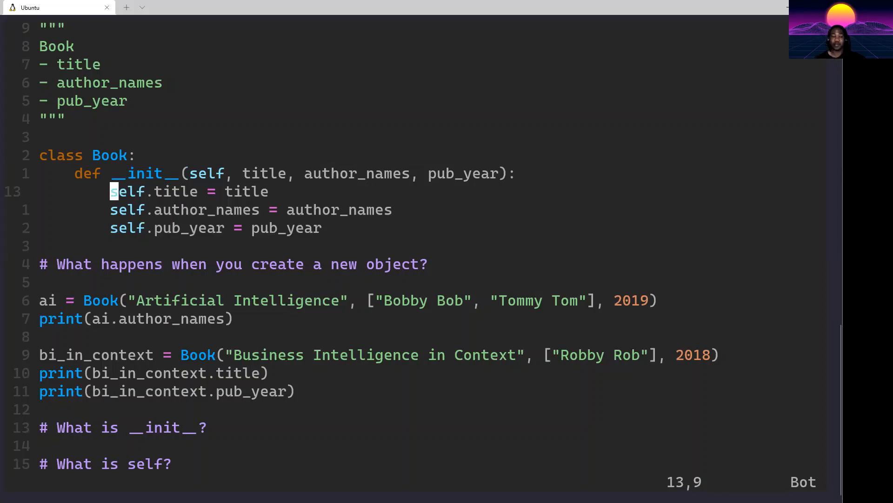
key("Down")
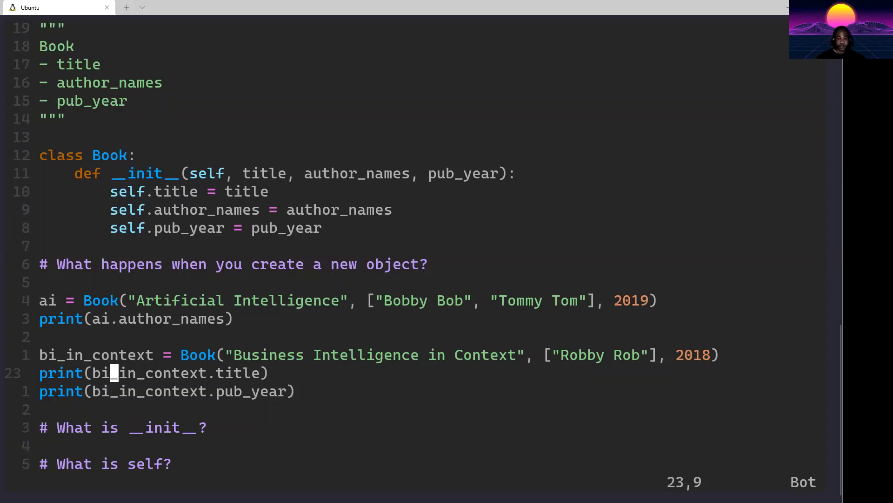
key("Left")
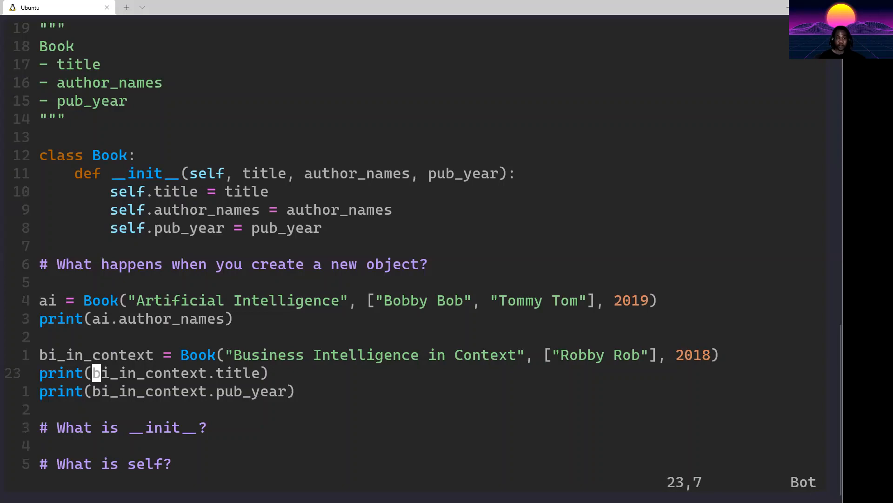
key("v")
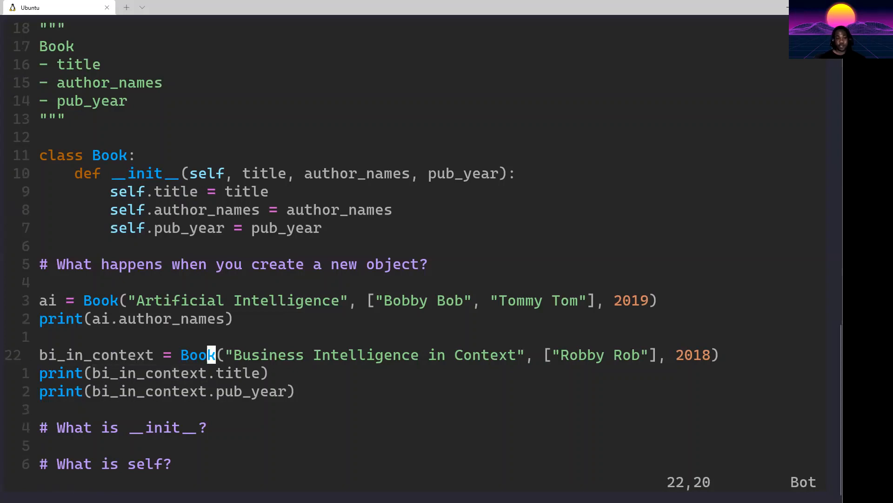
key("v")
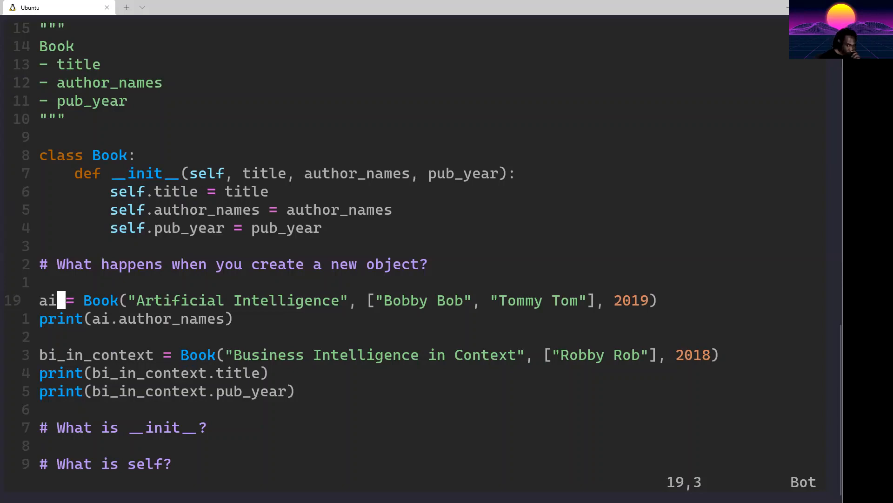
key("Up")
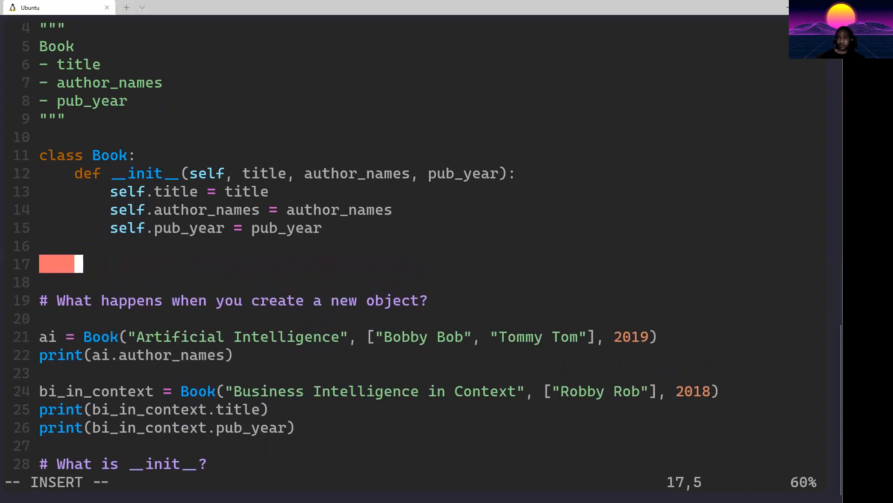
Step: Add a stub def cite(self): pass method to Book
type("def")
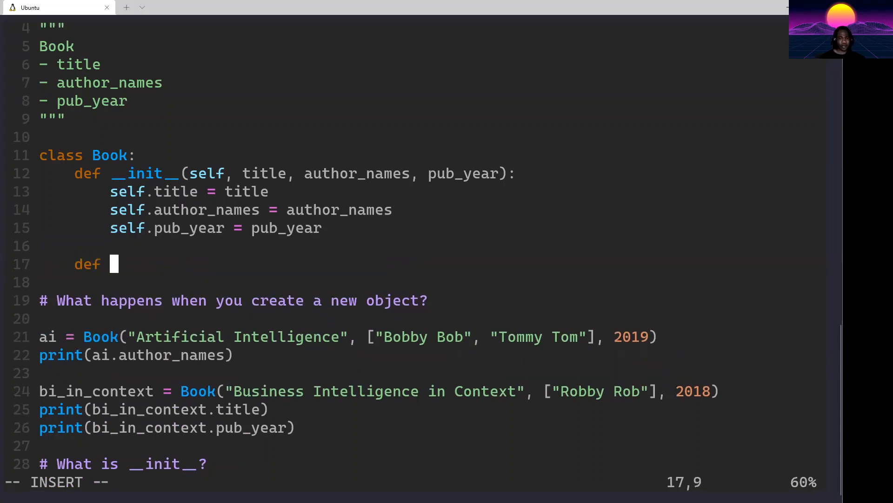
type("cite")
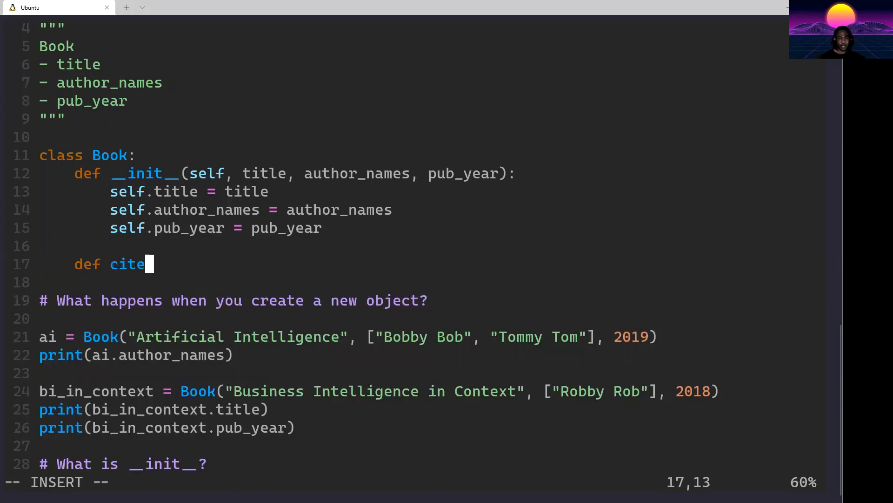
type("(")
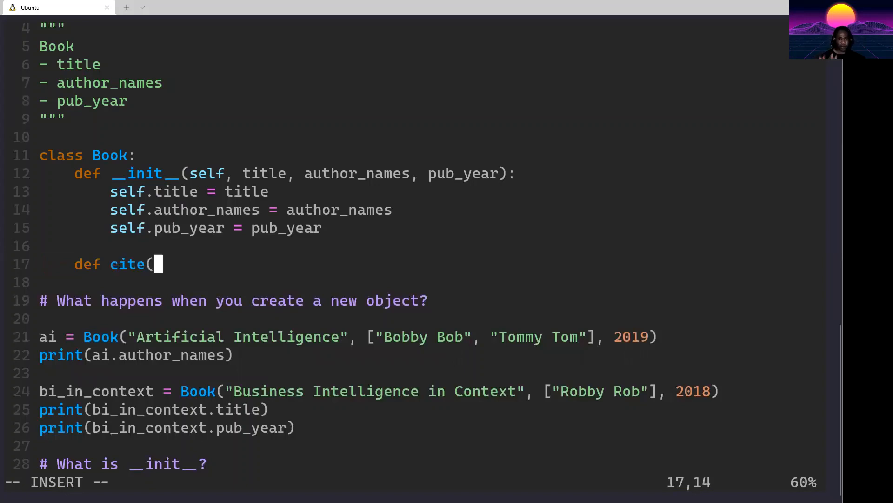
type("se")
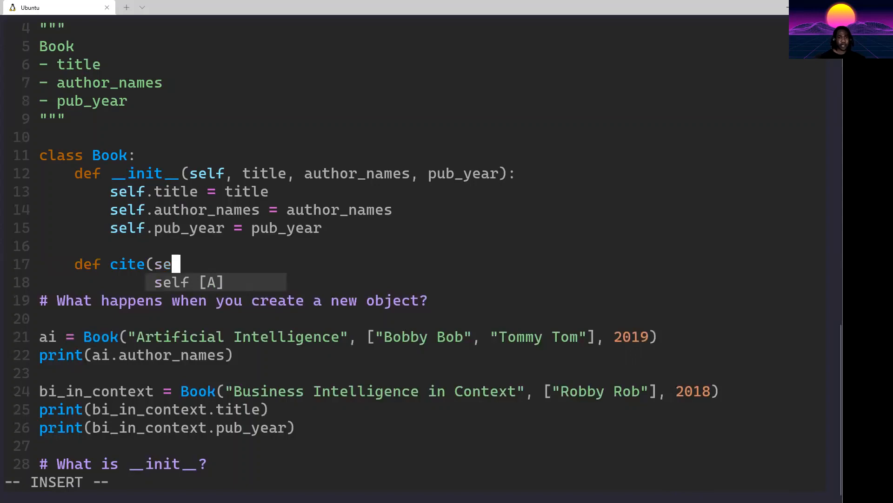
type("lf):")
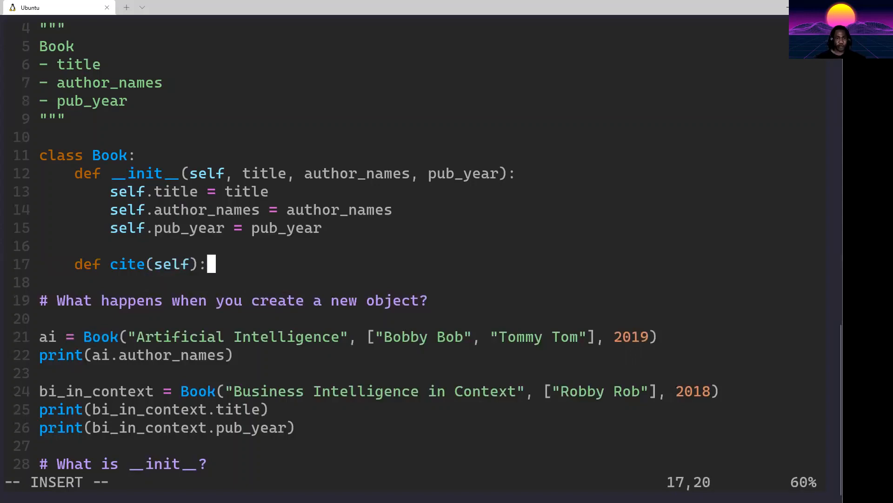
type("pass")
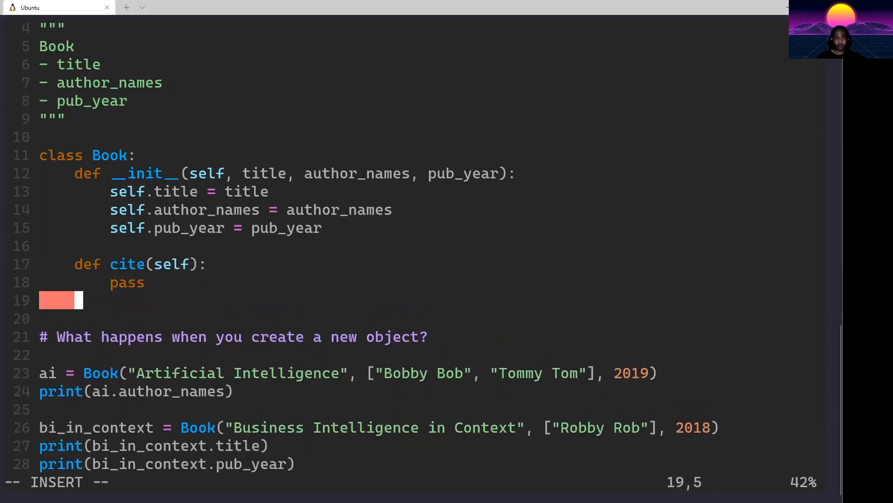
Step: Add a stub def pretty_print_authors(self): pass, save, and begin a third def named age
type("def")
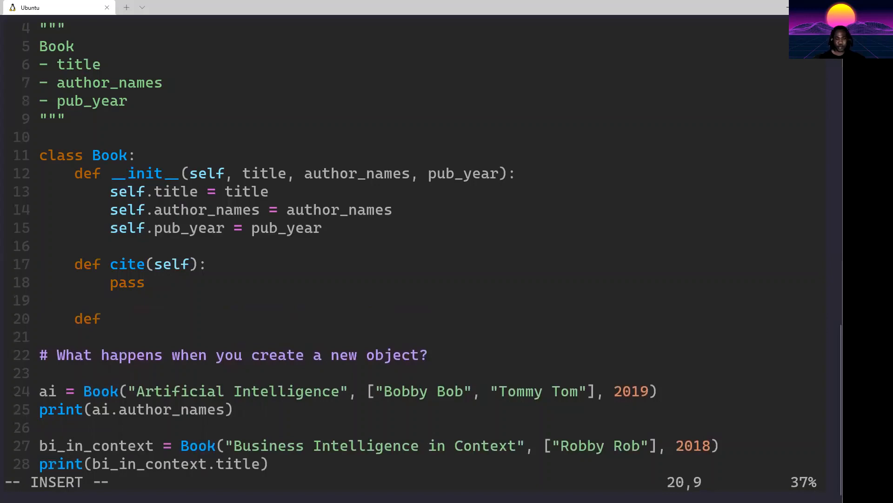
type("pre")
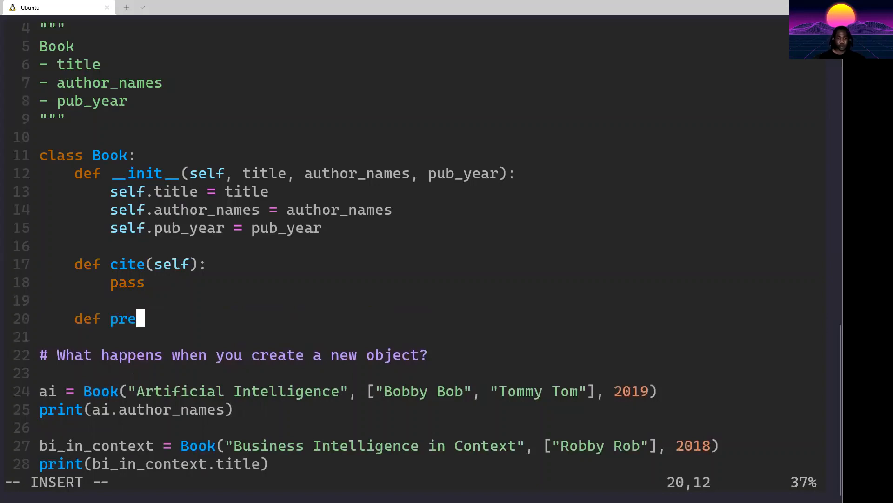
type("tty_print_")
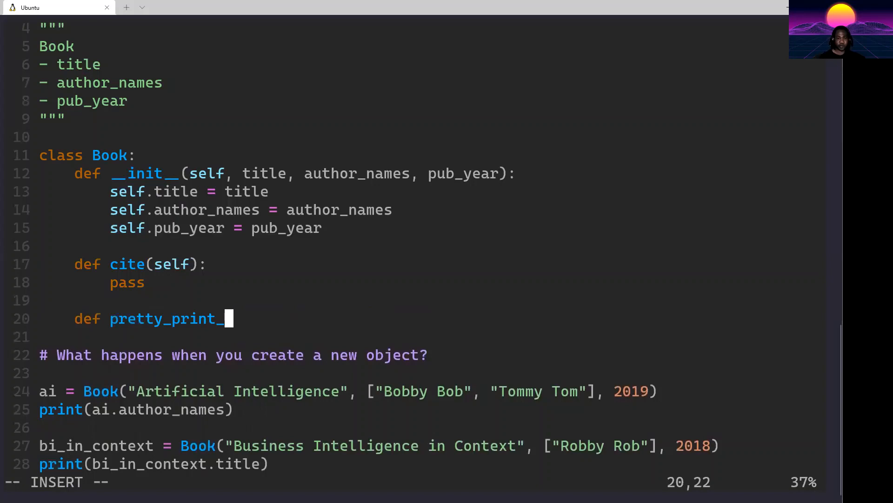
type("authors(se")
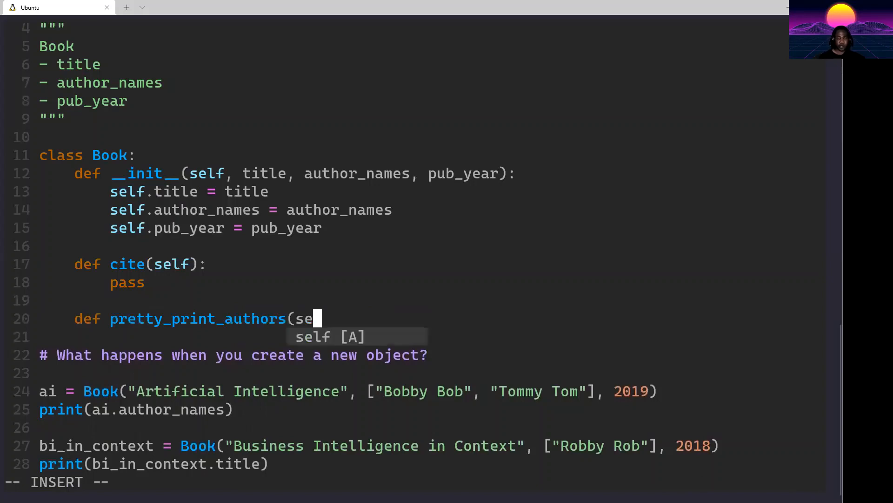
type("lf):L")
left_click(425, 336)
type("pass")
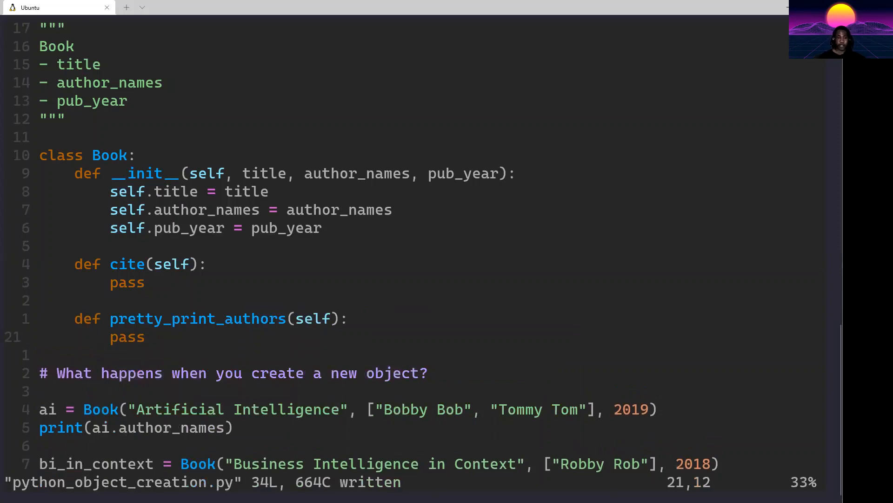
type("de")
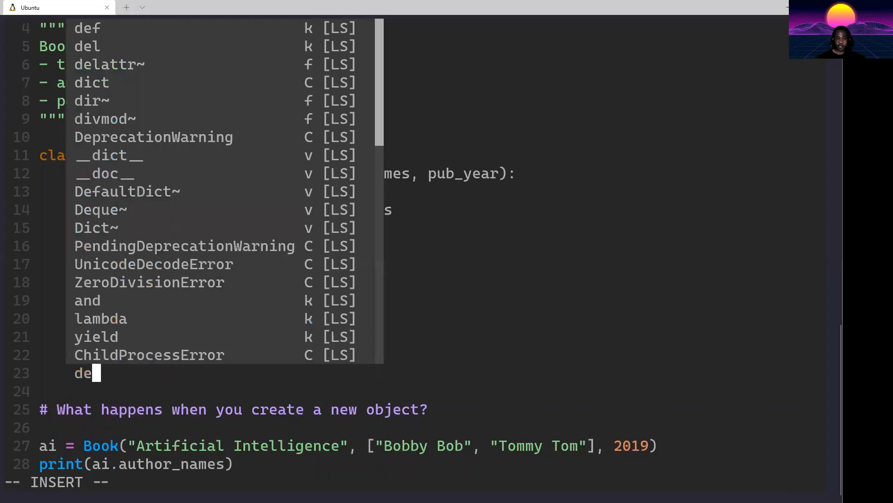
type("age")
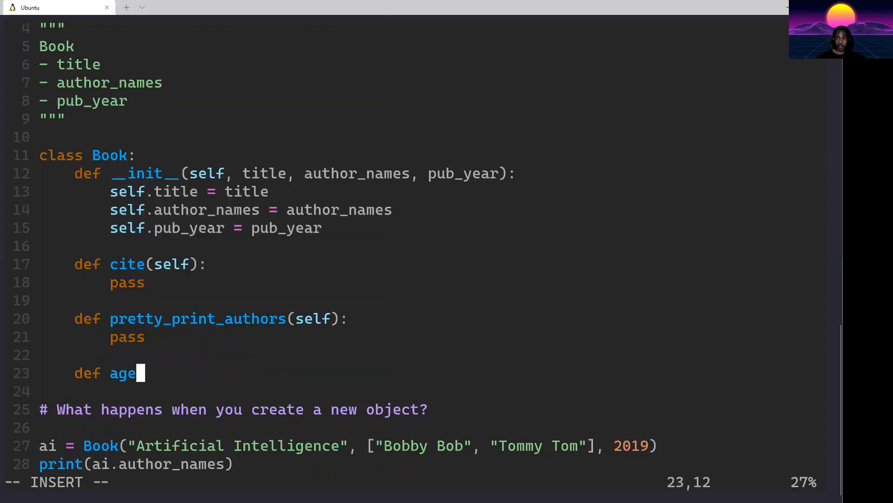
Step: Replace the age stub with def revise_title(self, new_title): self.title = new_title
key("BackSpace")
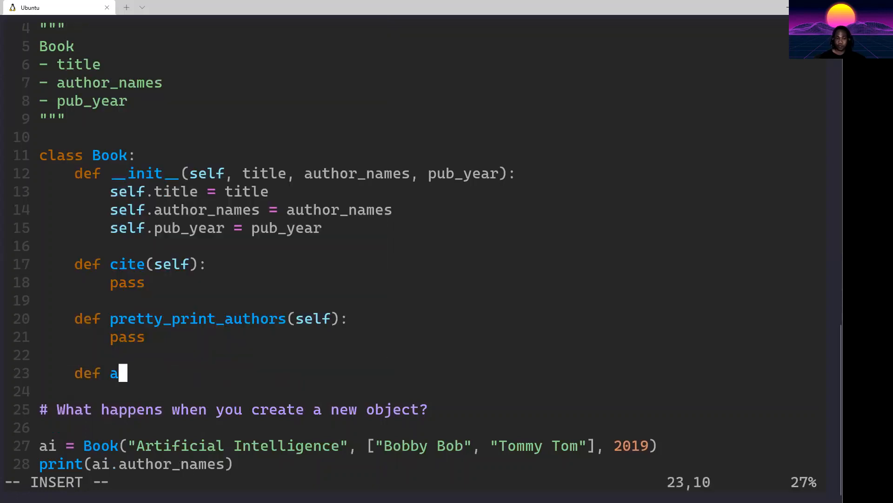
type("g")
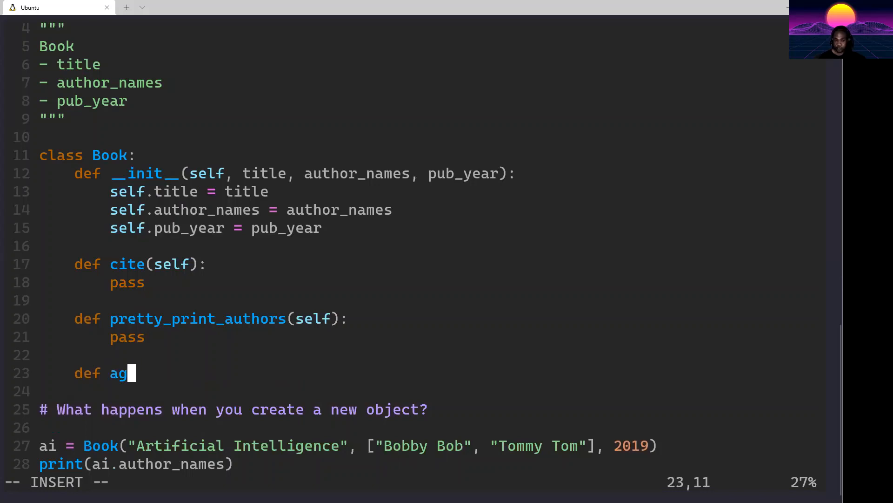
type("e(self")
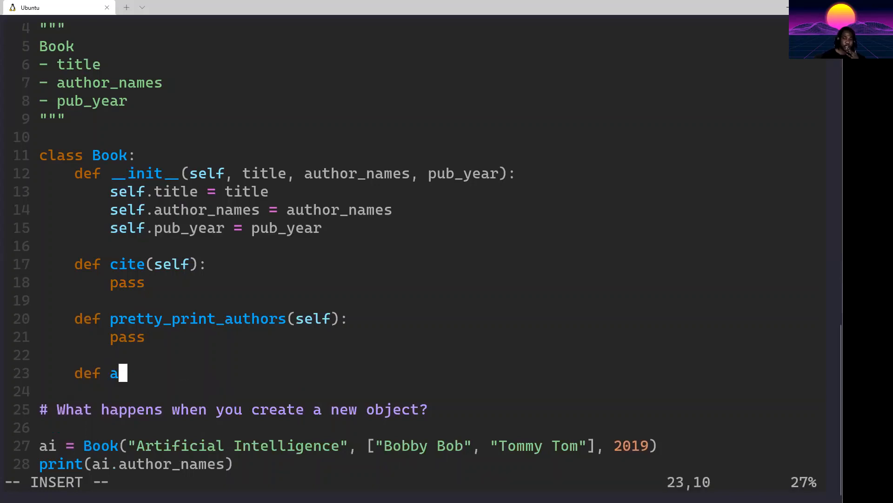
key("BackSpace")
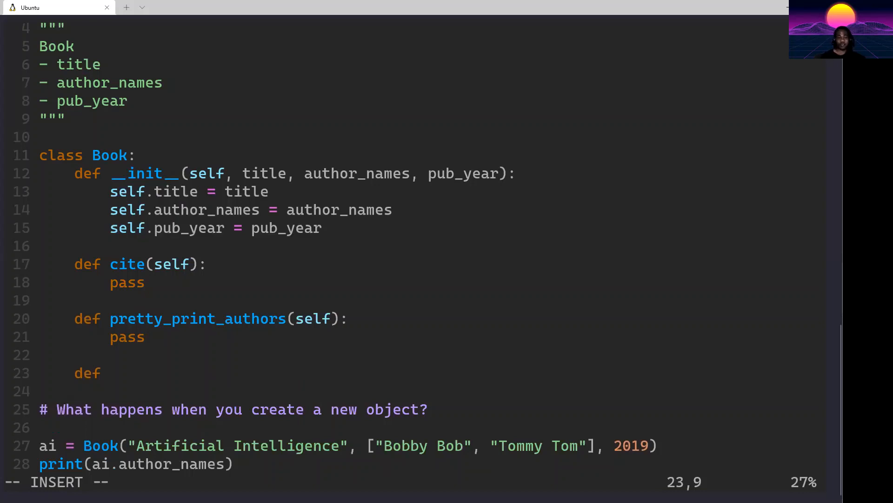
type("add")
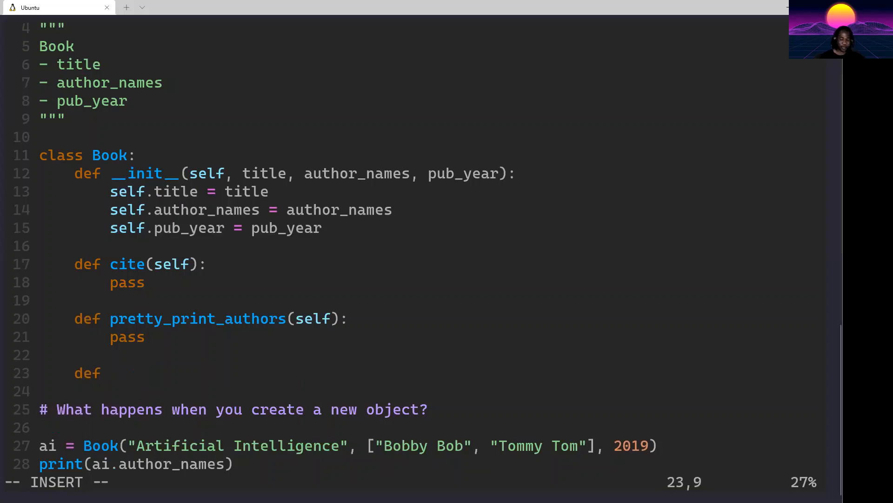
type("revise")
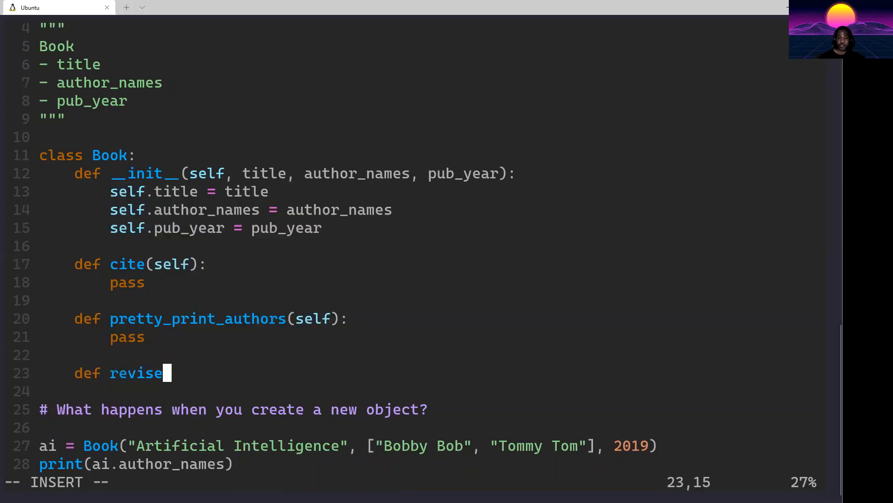
type("_title(self,")
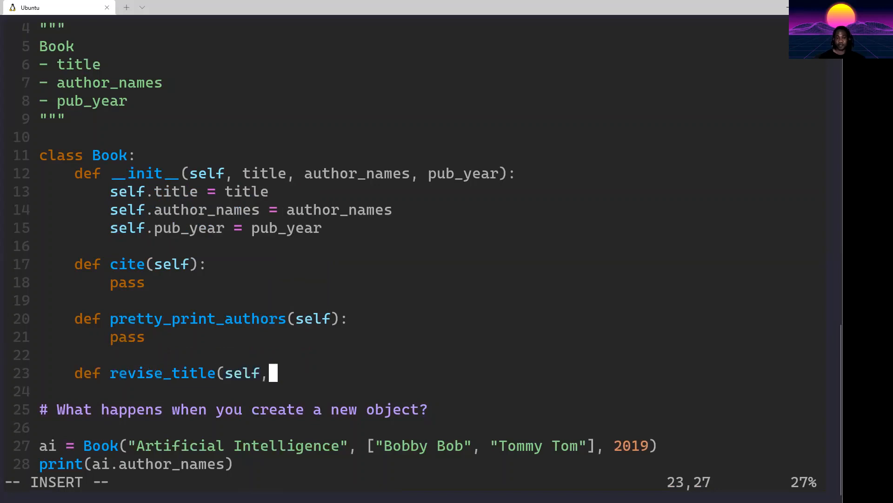
type("new_title):")
left_click(414, 391)
type("self.title = new_title")
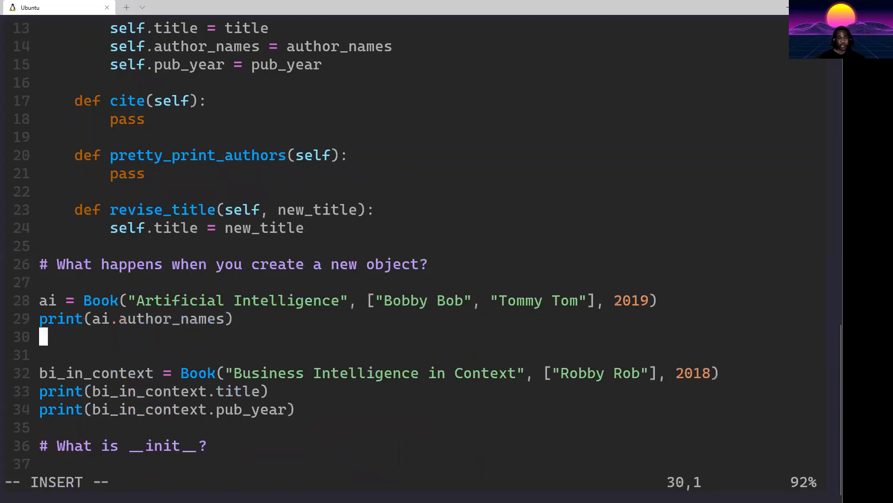
Step: Call ai.revise_title("Artificial Intelligence with Applications"), add print(ai.title), and save
type("ai.revise_title(")
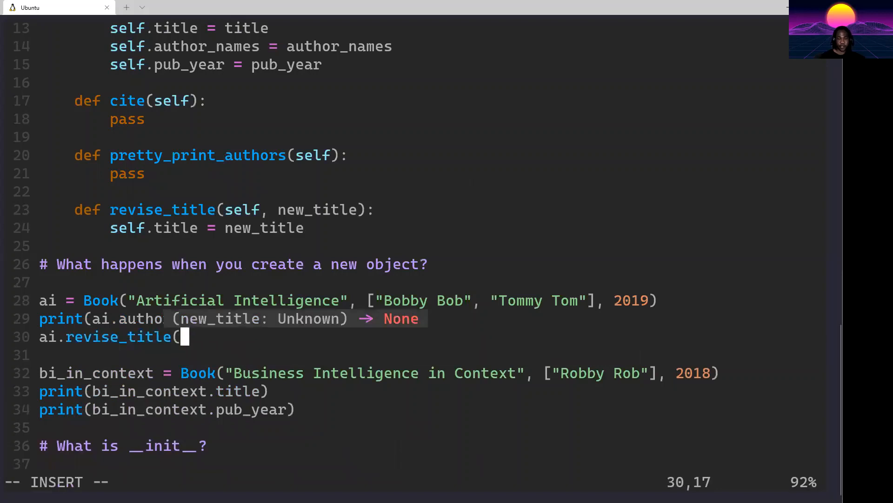
type("\"")
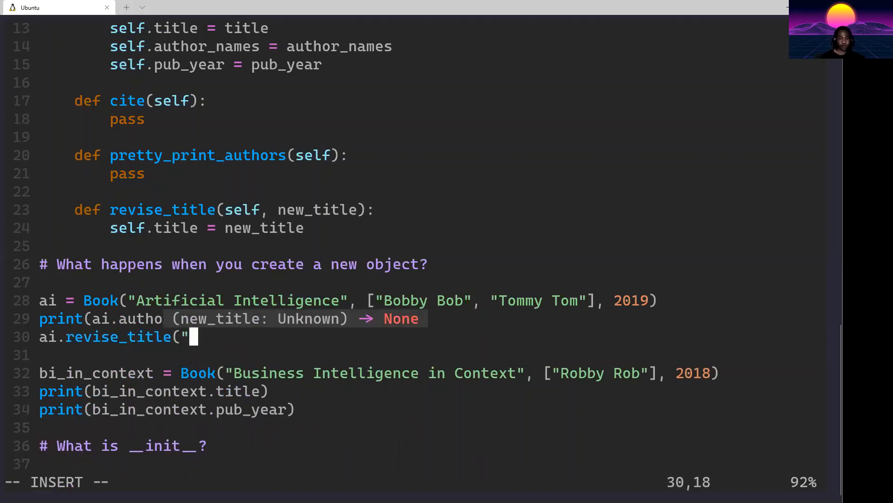
type("Artificial i")
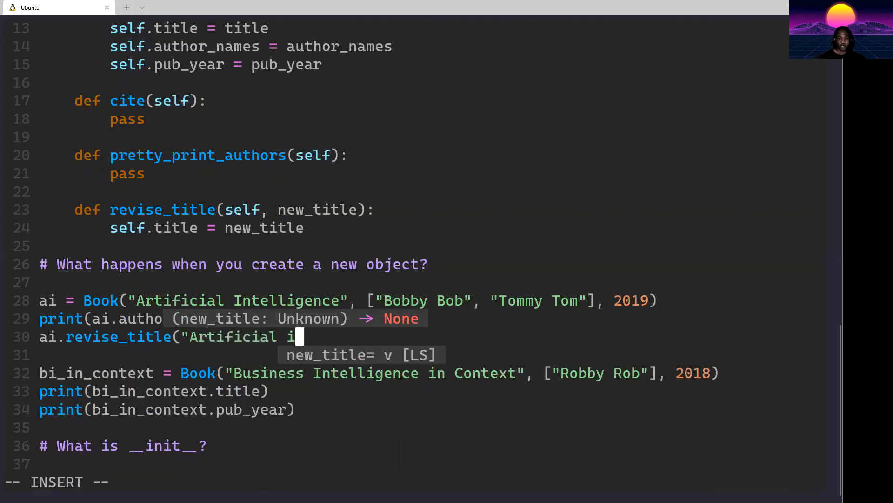
type("ntelligence")
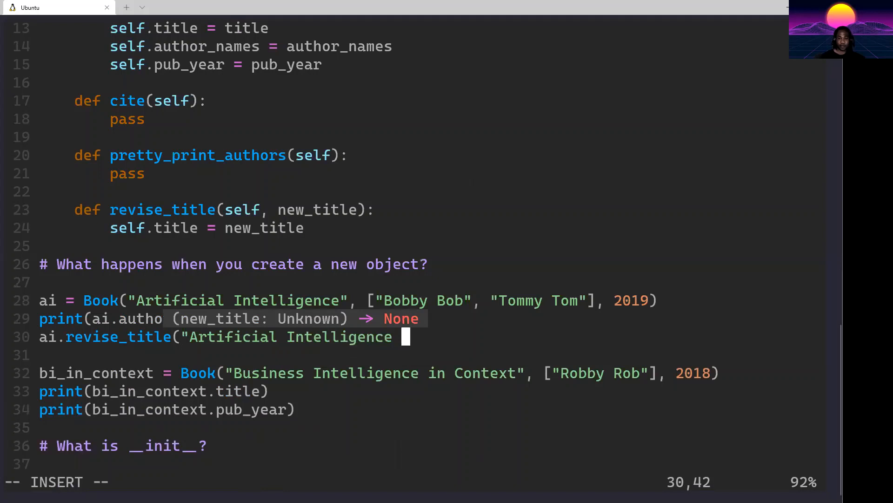
type("with A")
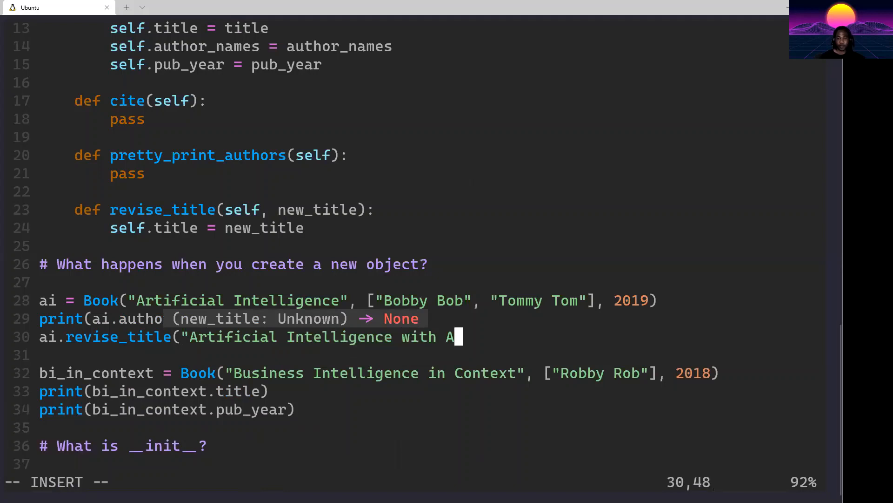
type("pplications\")")
type("print(ai.title)")
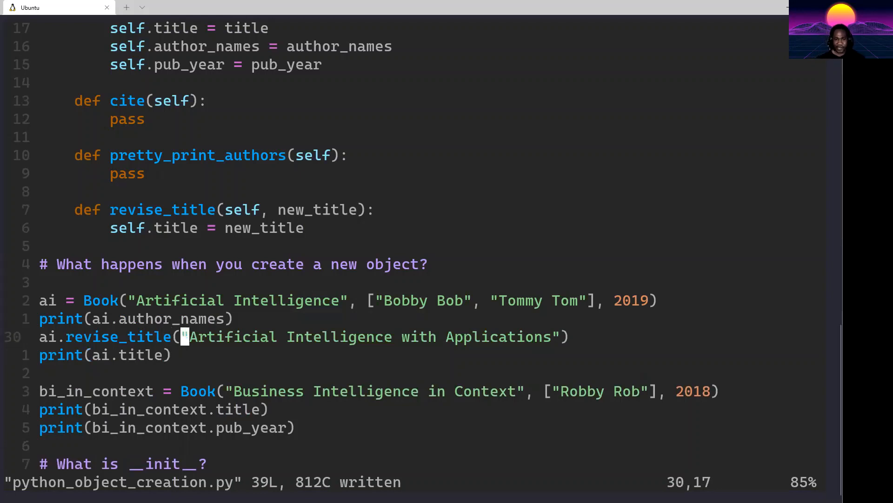
key("i")
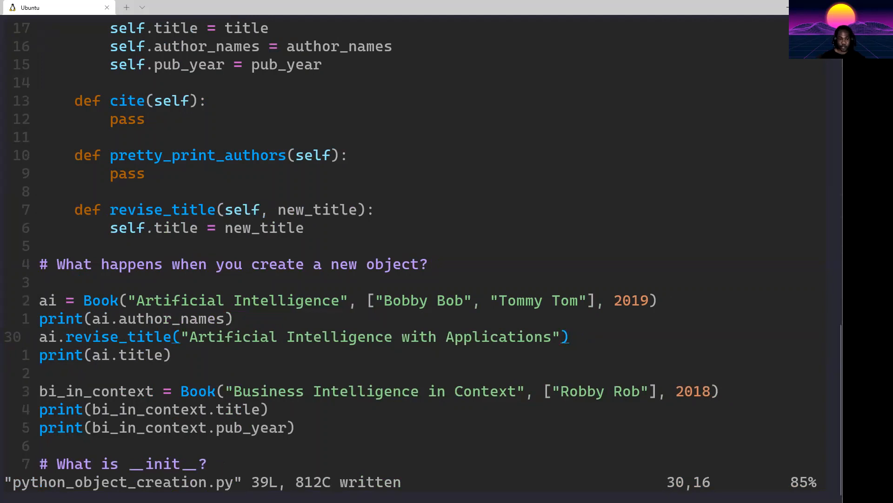
key("Home")
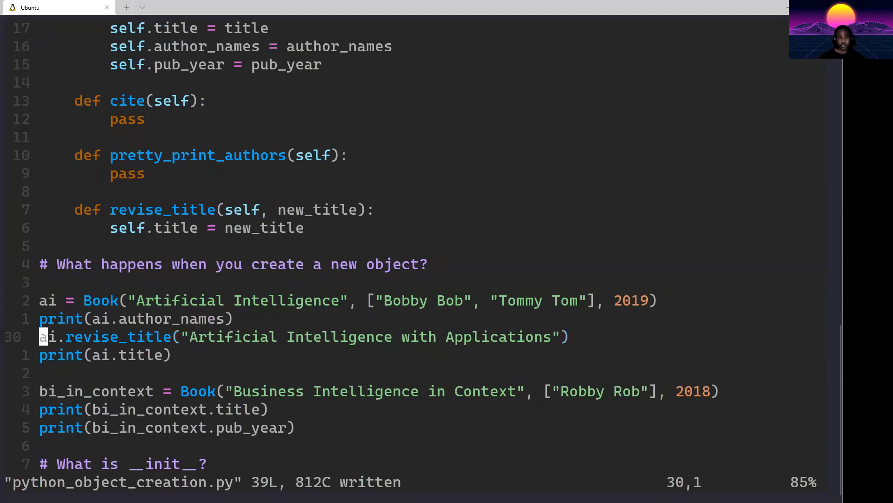
key("v")
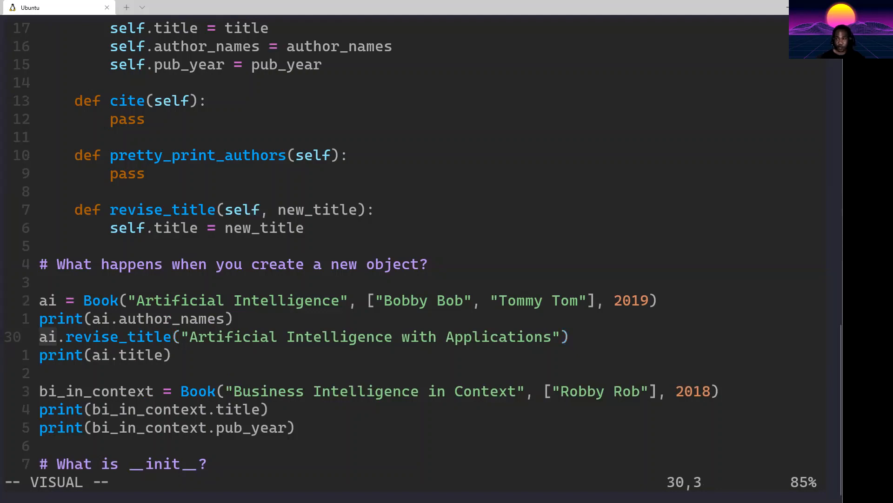
mouse_move(62, 336)
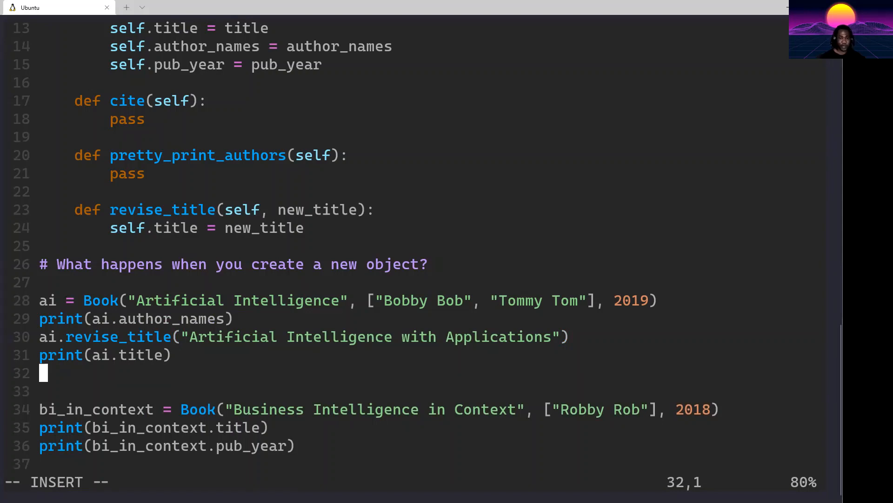
Step: Call Book.revise_title(ai, "Artificial Intelligence with Applications (2nd ed.)") on a new line
type("Book.rev")
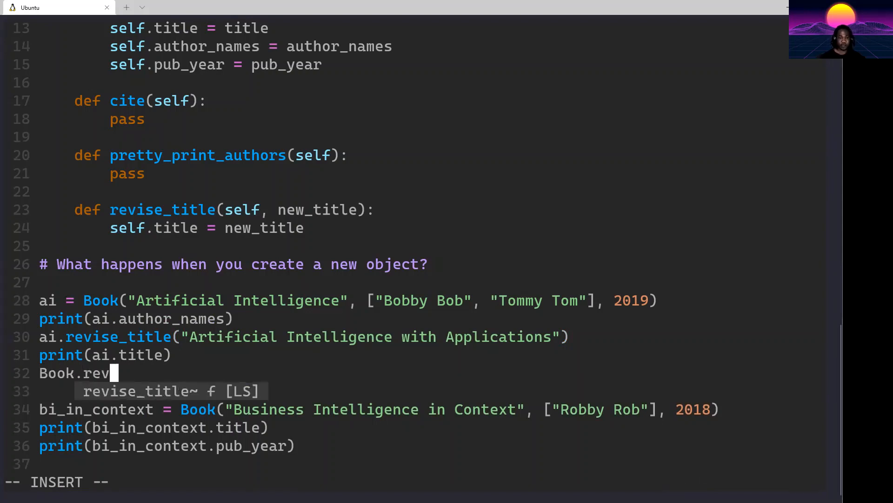
type("ise_title(ai,")
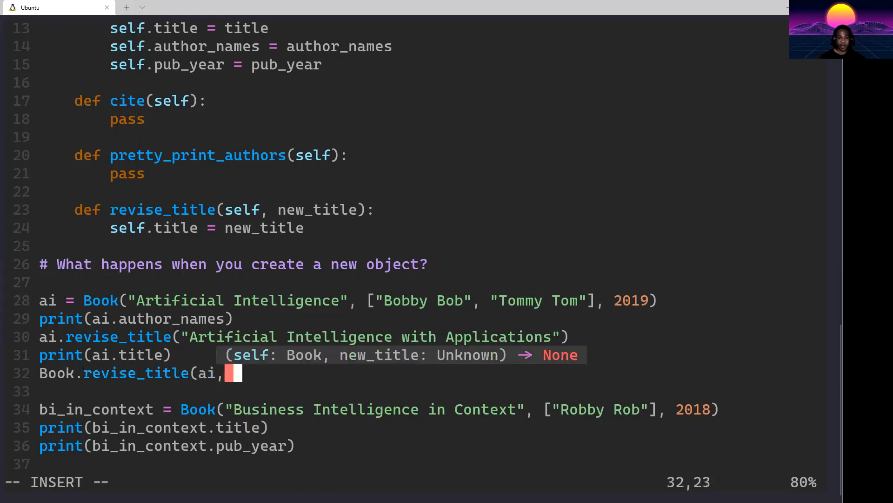
type("\"")
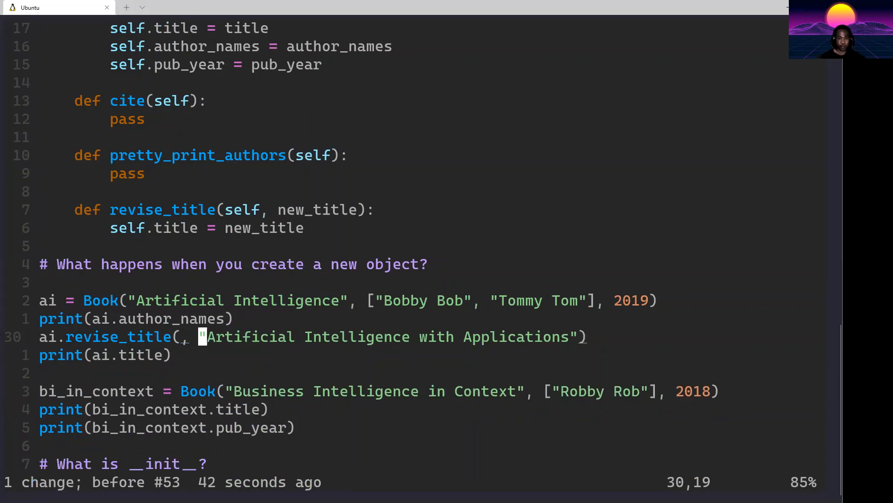
key("BackSpace")
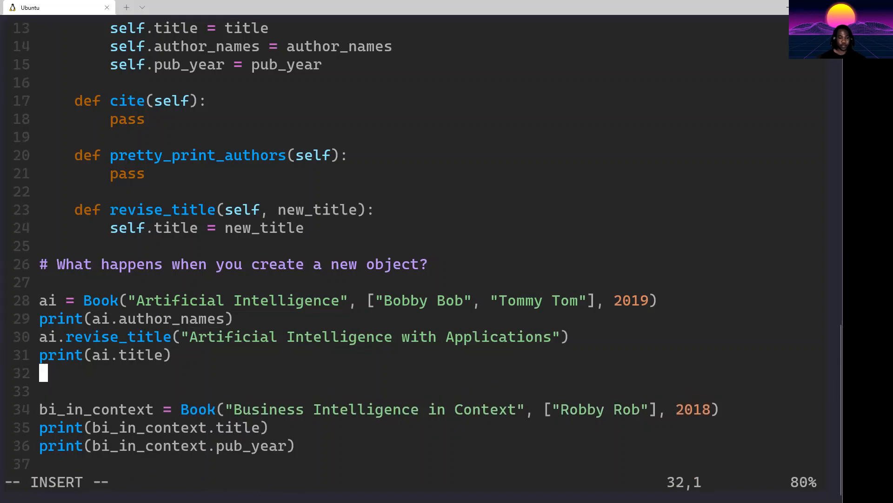
type("Book.revise_title(ai,")
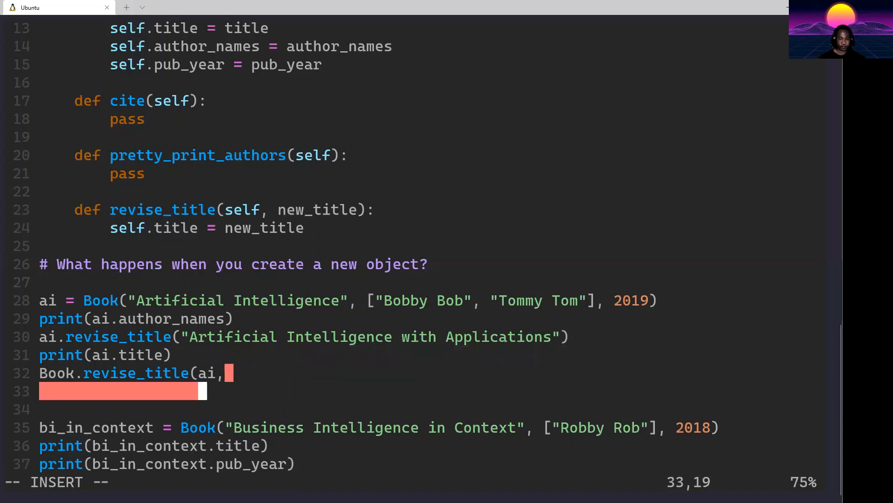
type("\"Artificial Intelligence with Applications\"")
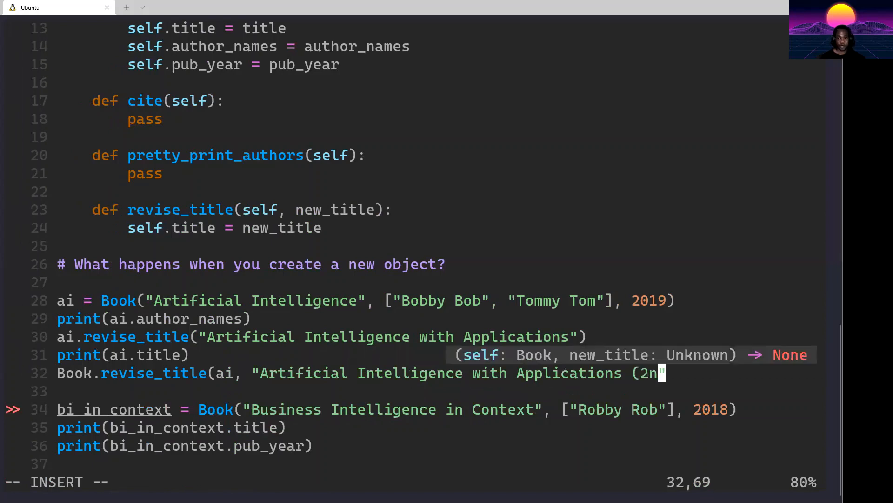
type("d ed.)\"")
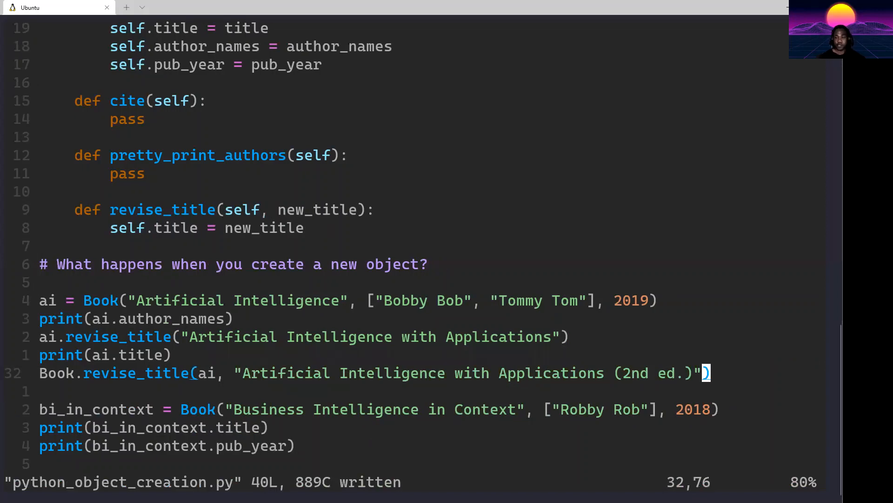
type("# ")
key("Return")
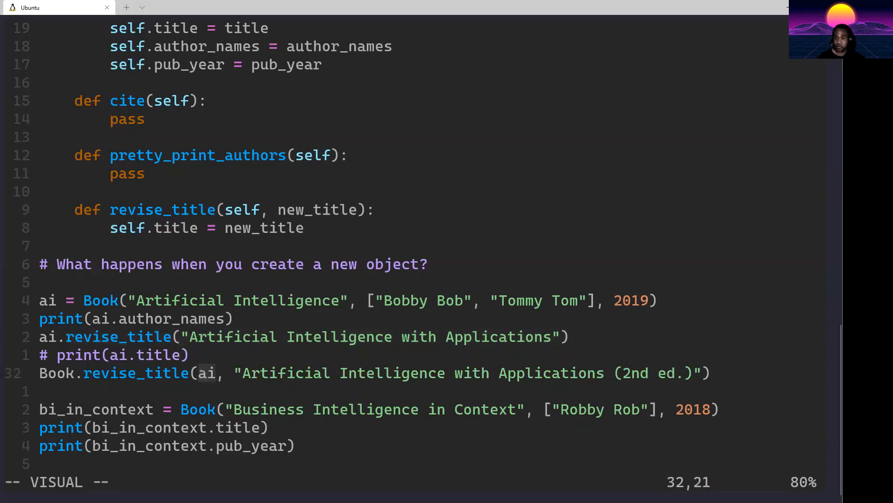
Step: Add print(ai.title), comment out print(ai.author_names), save and run with :!python %
type("pr")
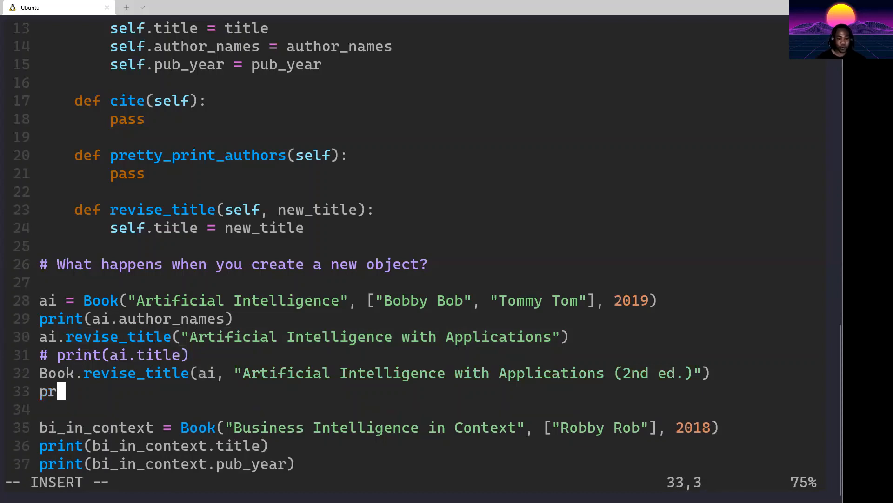
type("int(ai.title")
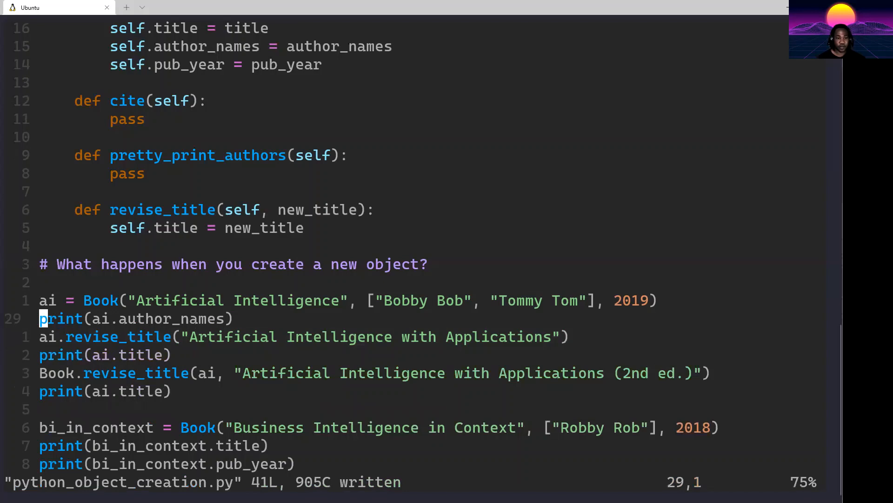
type("#")
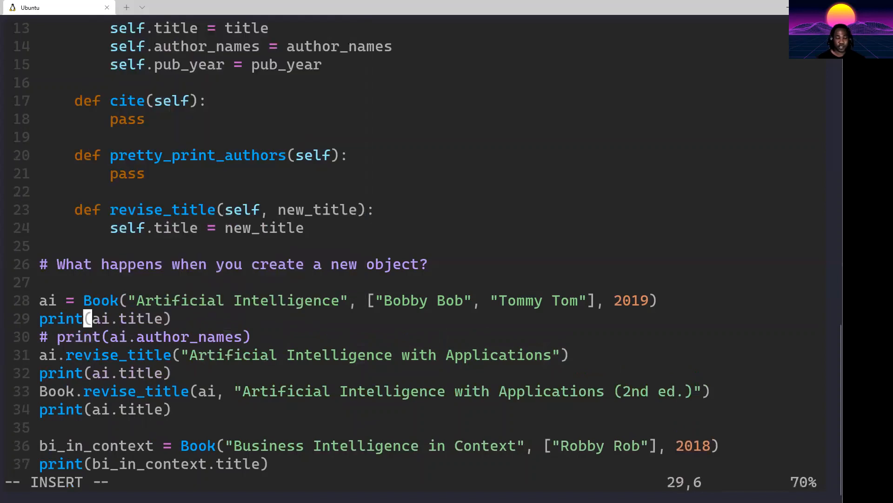
type(":!python %/")
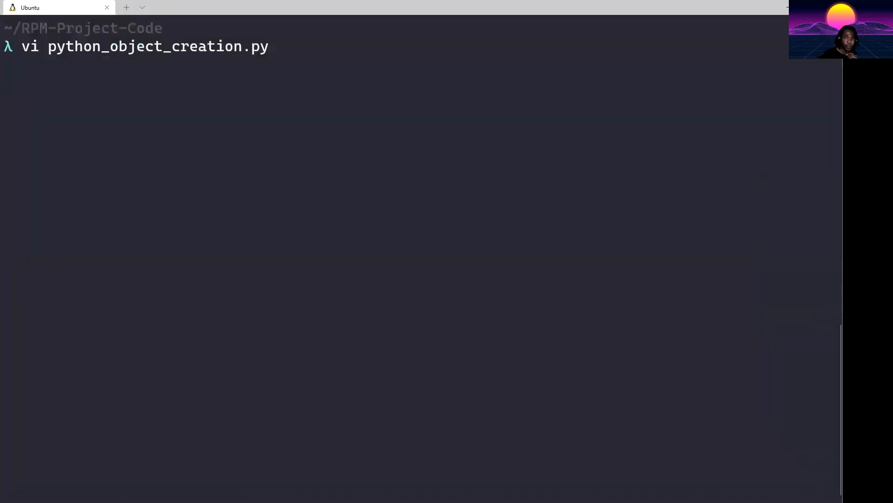
Step: Run the script, review the printed original, revised and 2nd-edition titles, then return to the code
key("Return")
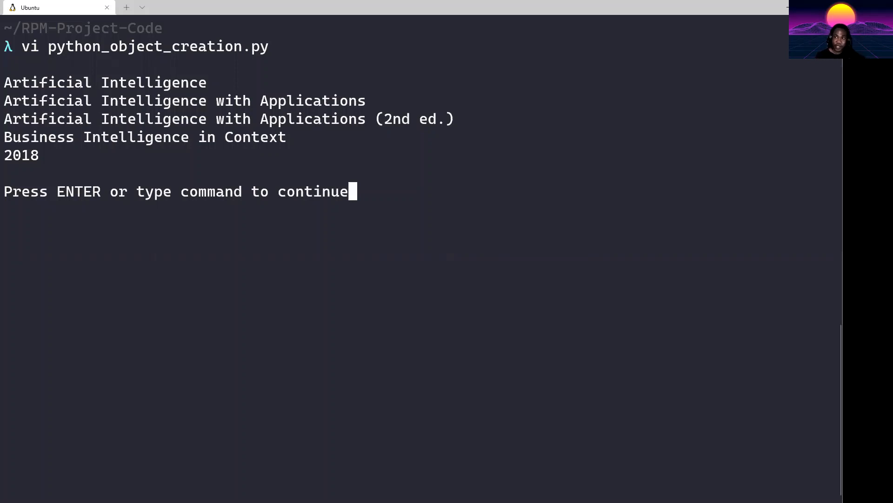
mouse_move(349, 191)
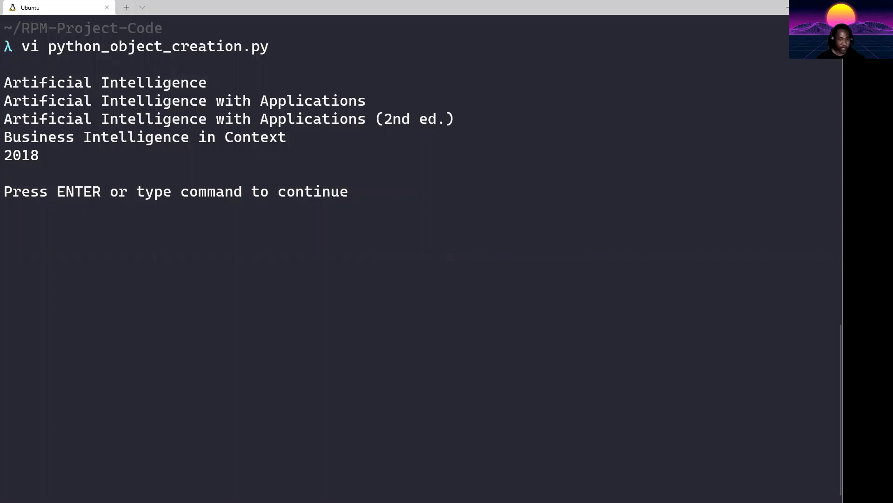
key("Return")
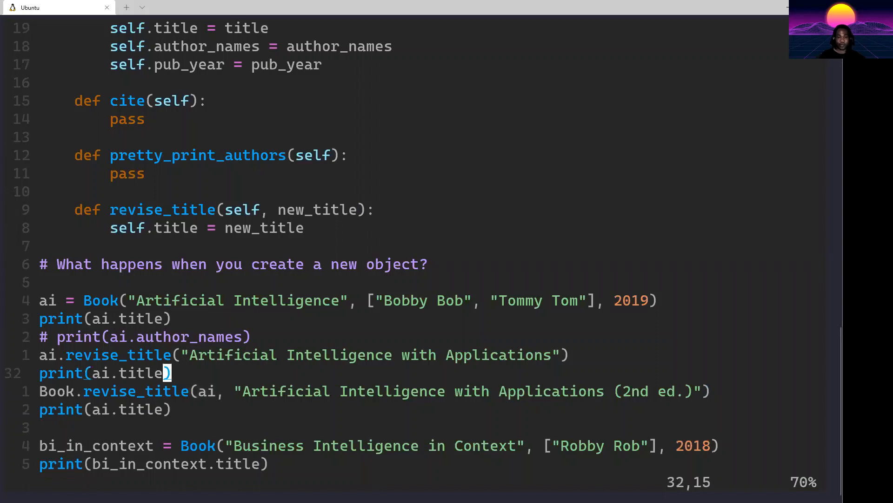
key("v")
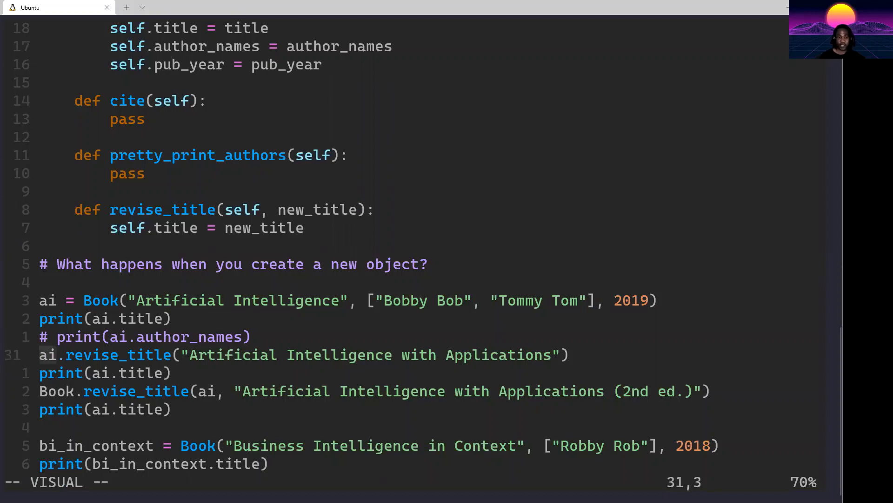
key("Escape")
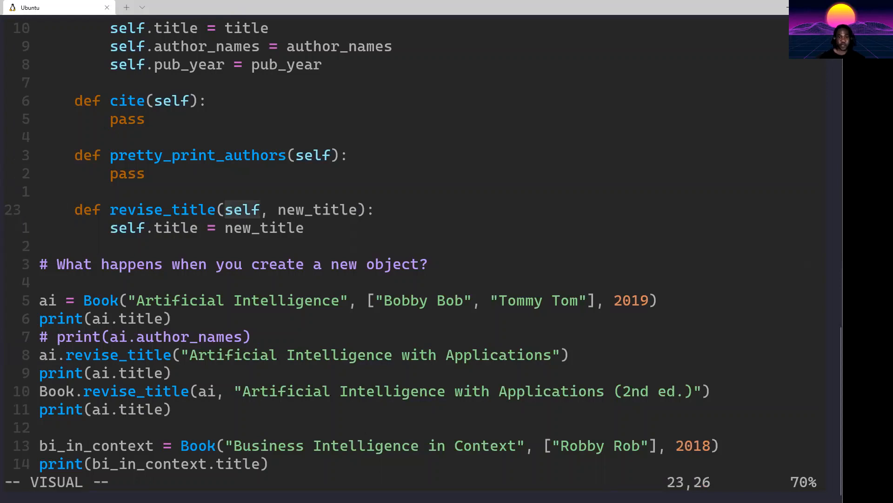
key("j")
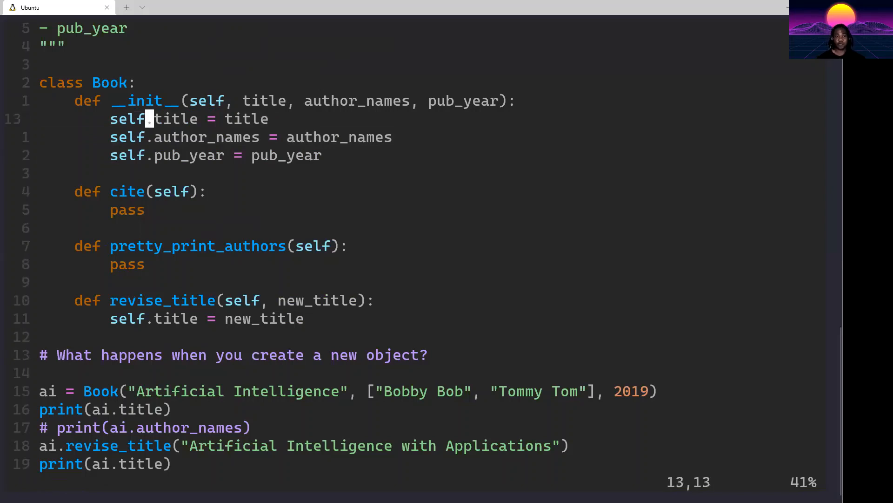
mouse_move(211, 118)
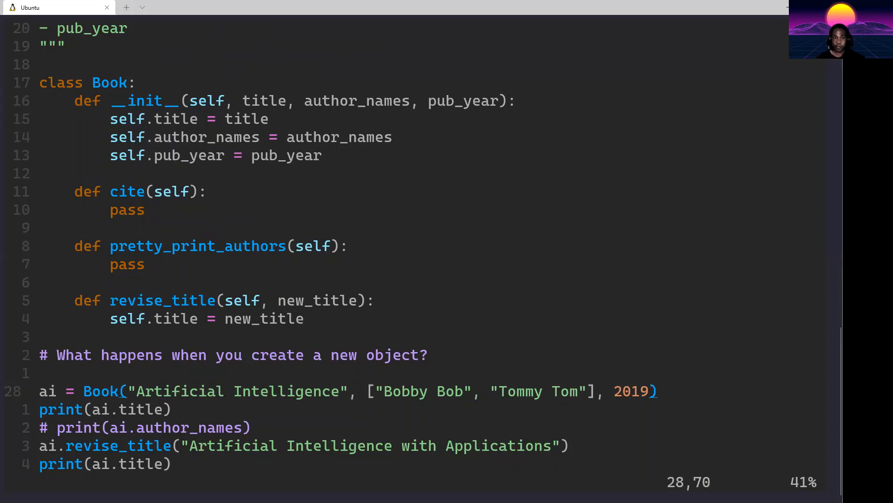
left_click(652, 391)
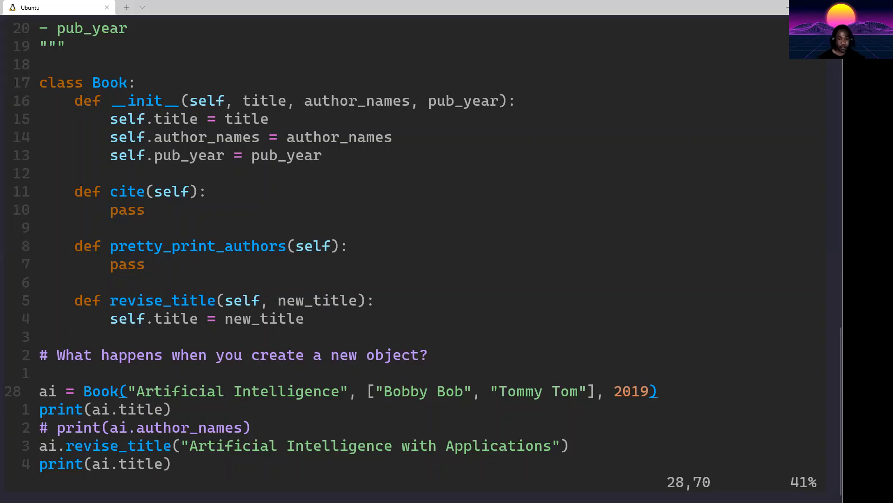
scroll("down", 3)
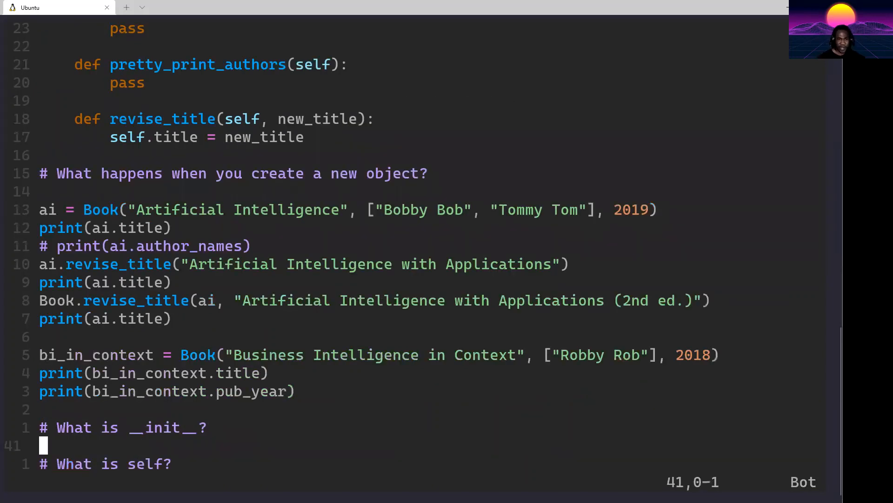